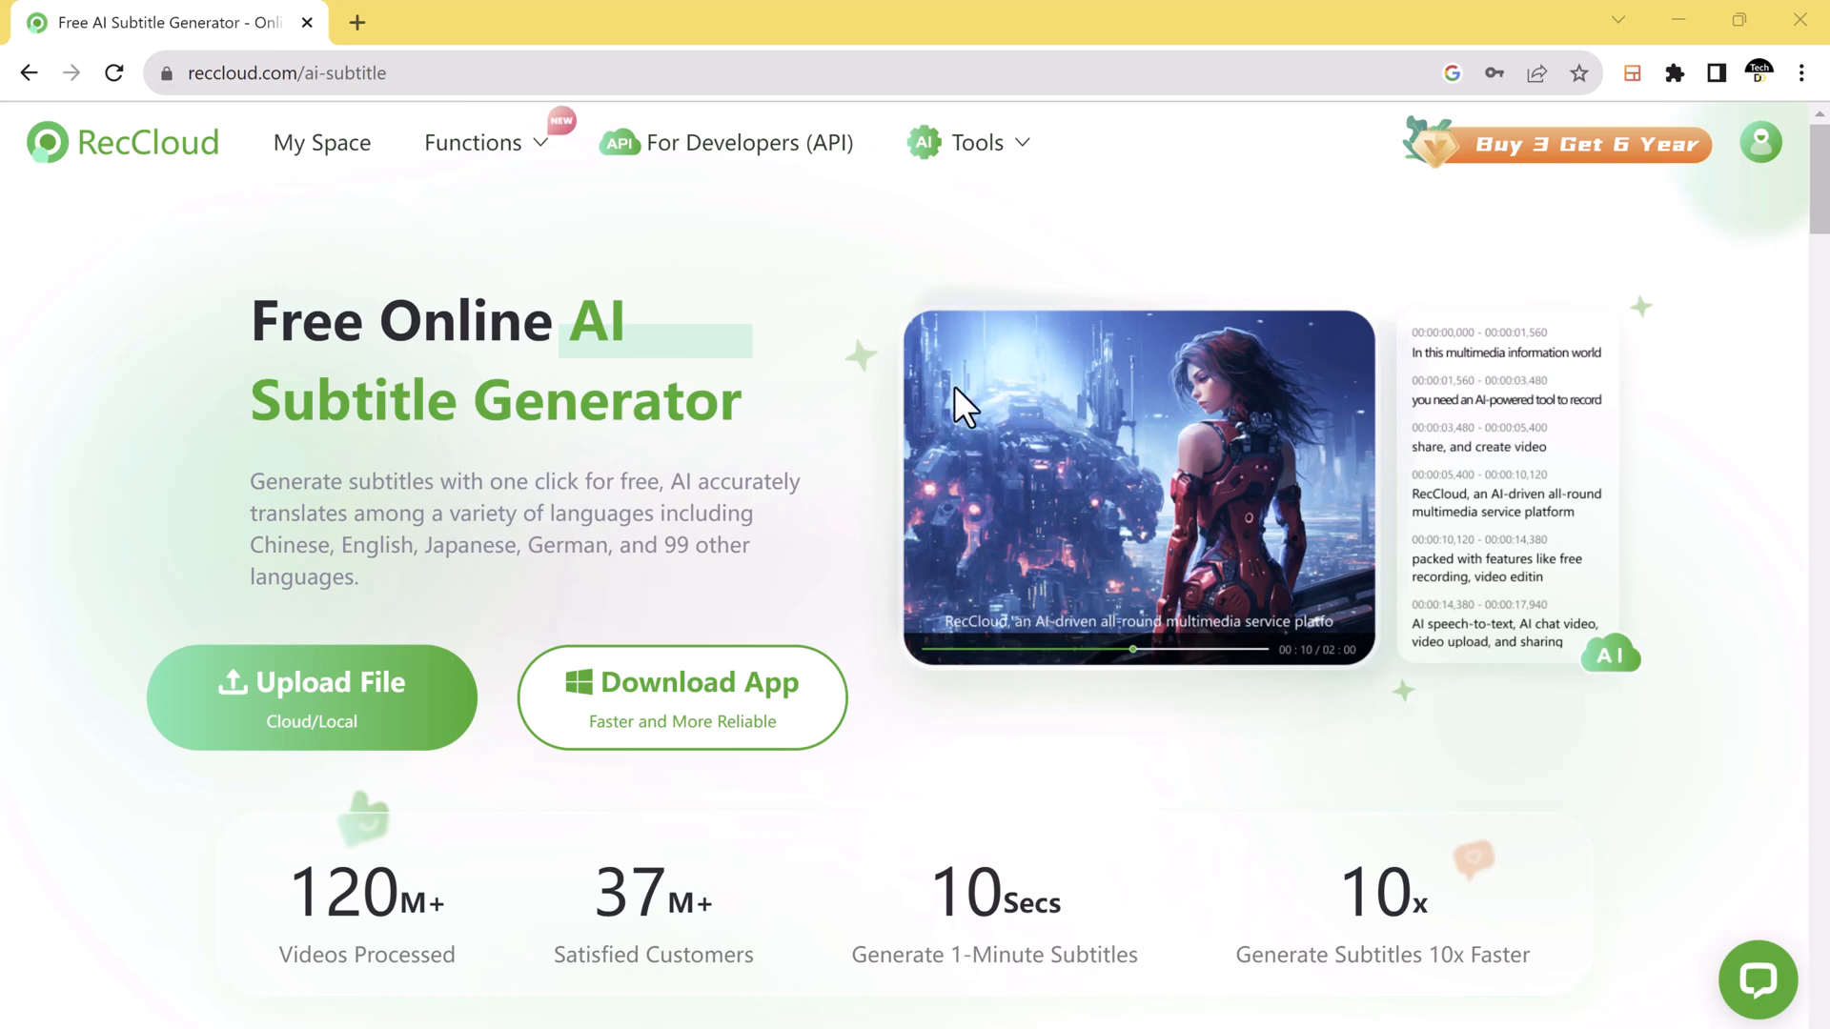
{"action": "mouse_move", "coordinate": [726, 510]}
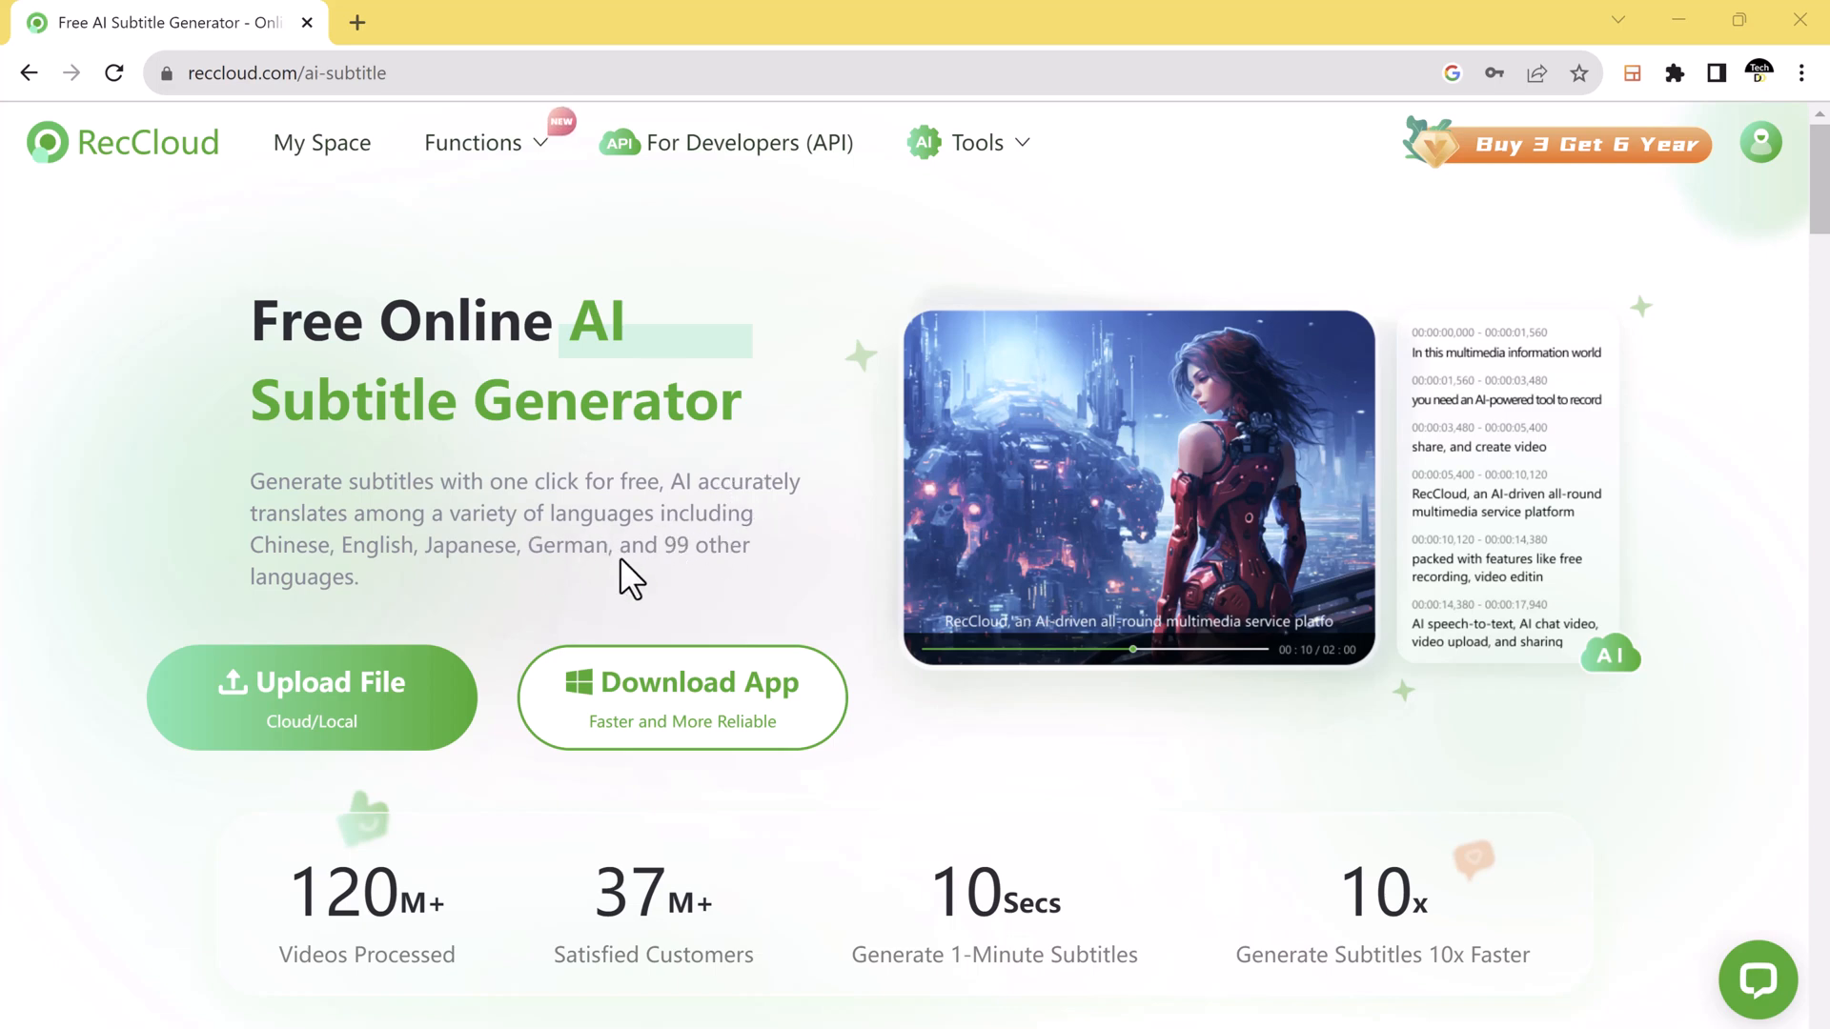
Browse the AI Subtitle landing page, highlighting the '99 other languages' phrase
{"action": "double_click", "coordinate": [674, 545]}
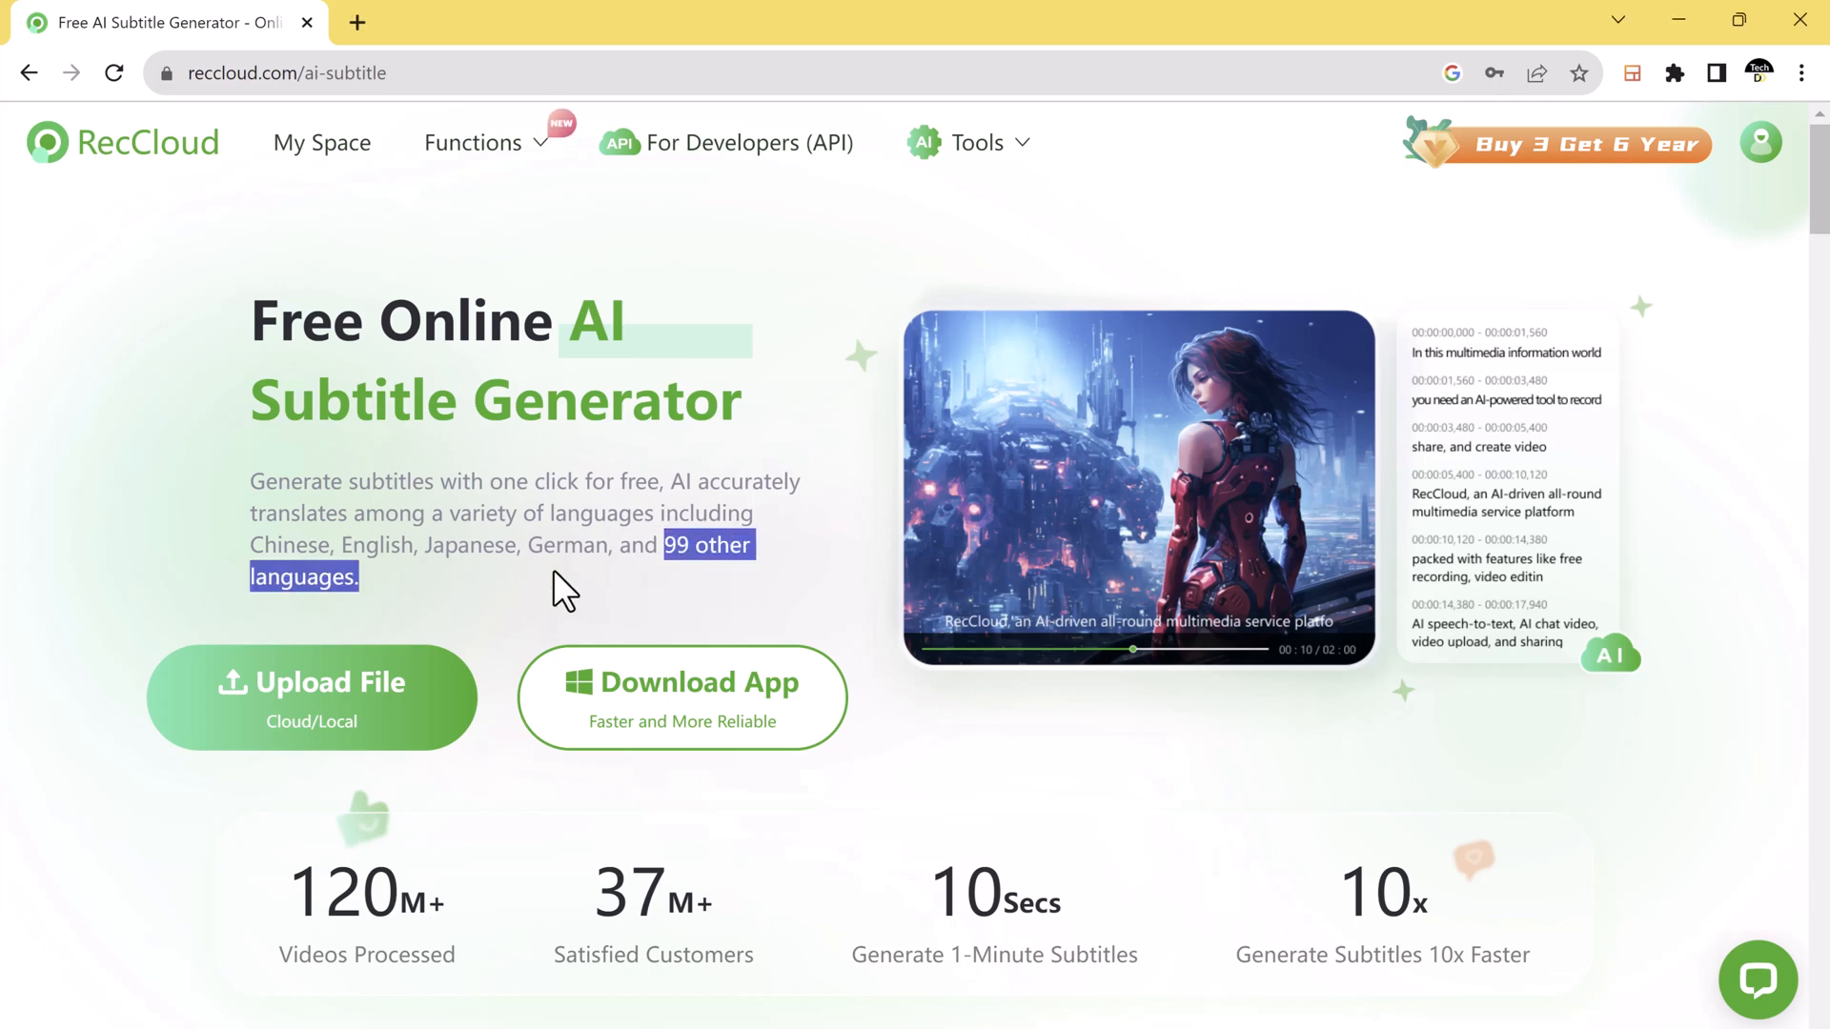
{"action": "mouse_move", "coordinate": [1412, 426]}
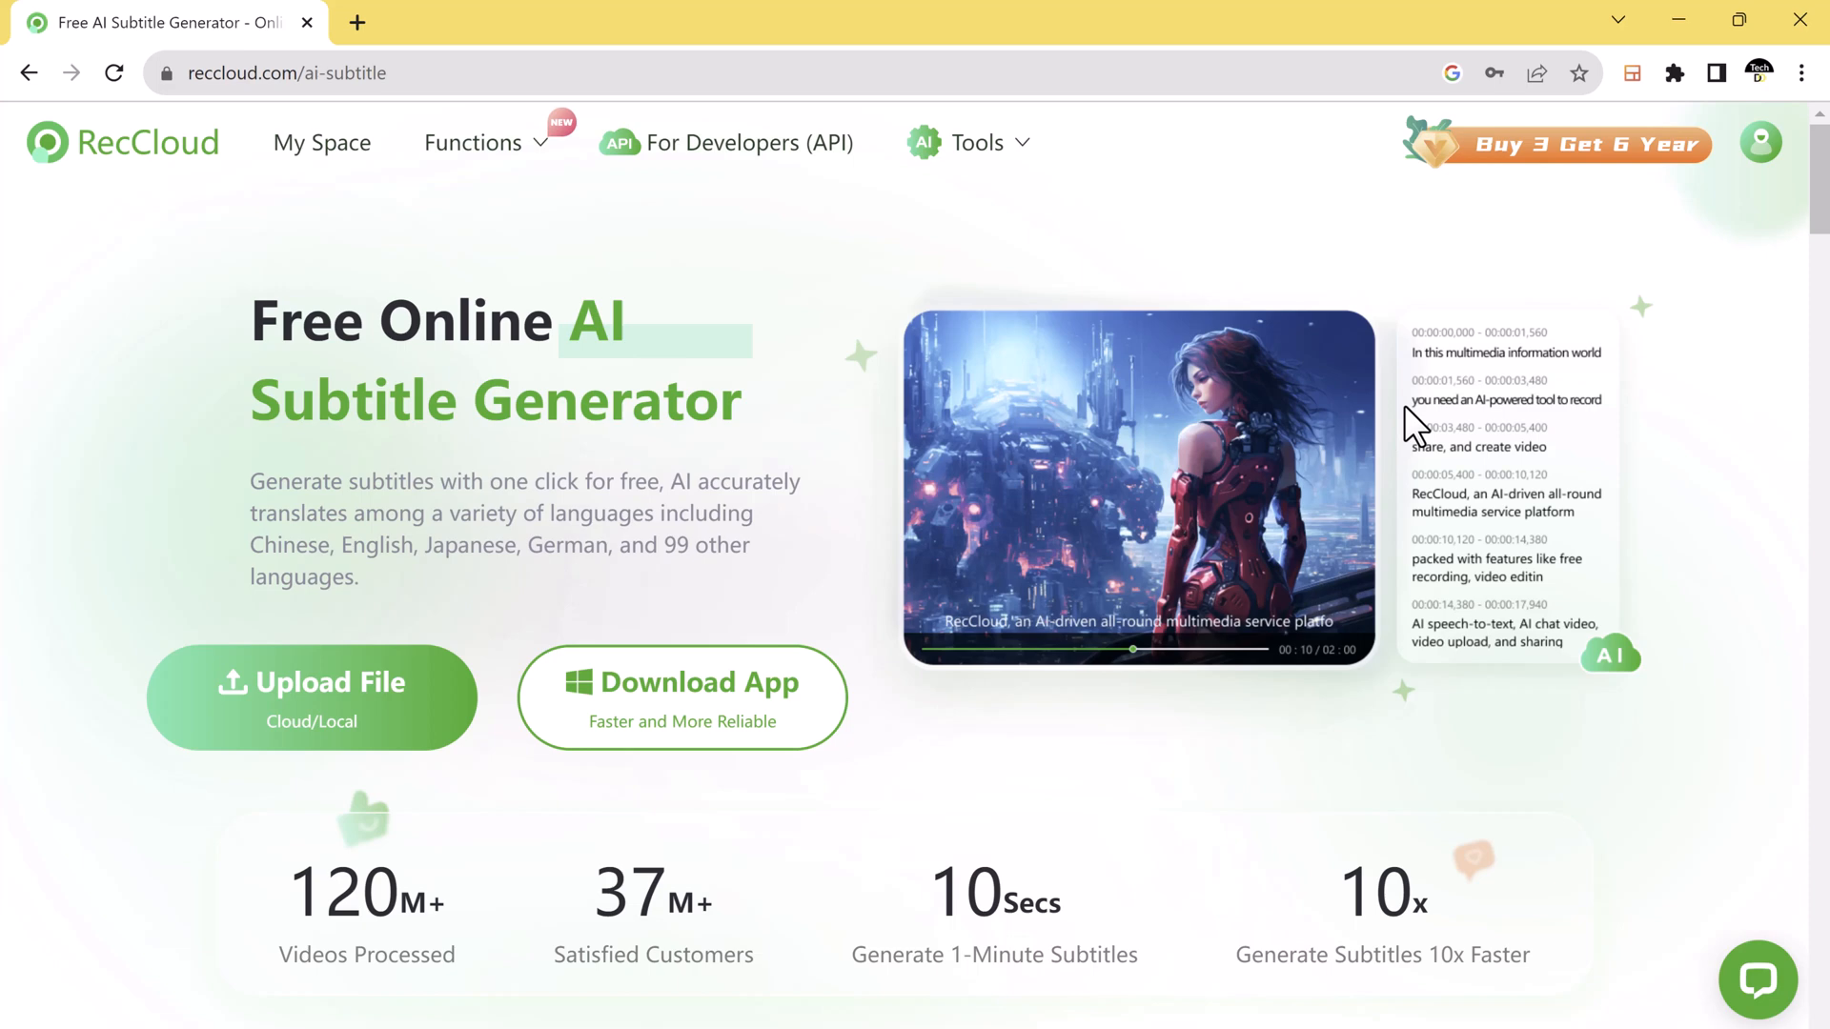
{"action": "scroll", "scroll_direction": "down", "scroll_amount": 3}
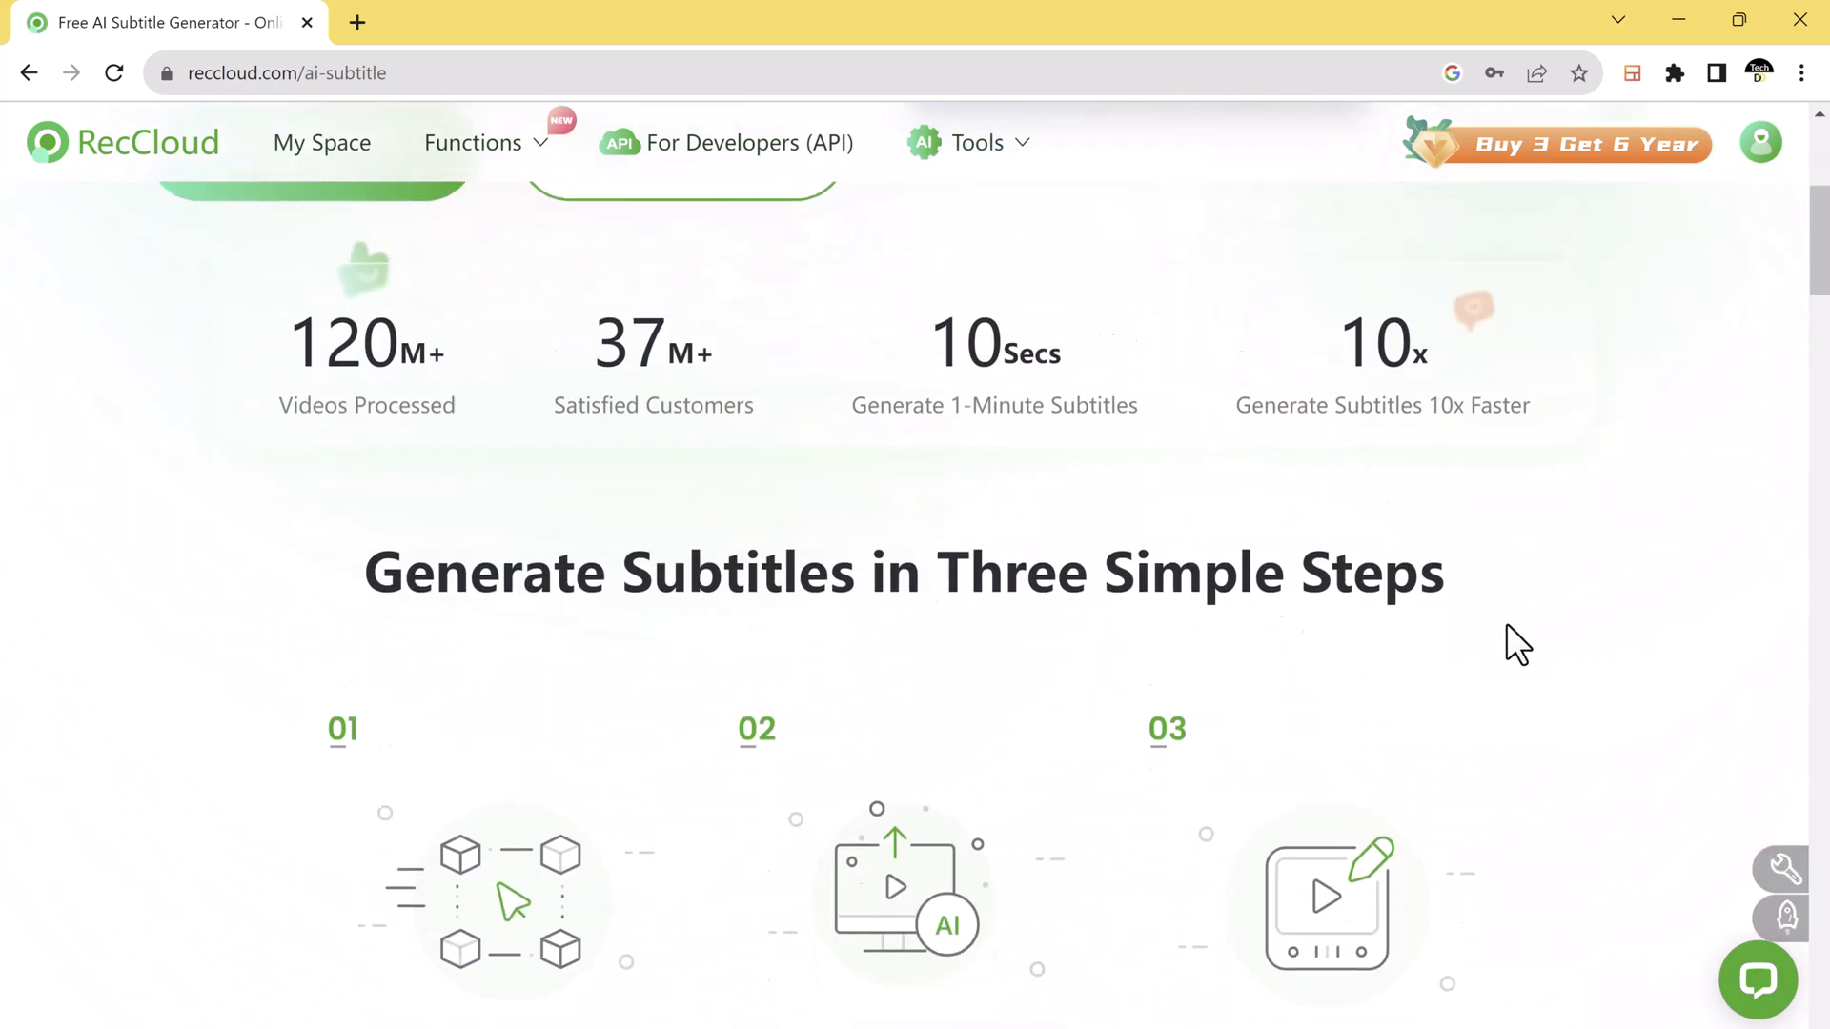
{"action": "scroll", "scroll_direction": "down", "scroll_amount": 3}
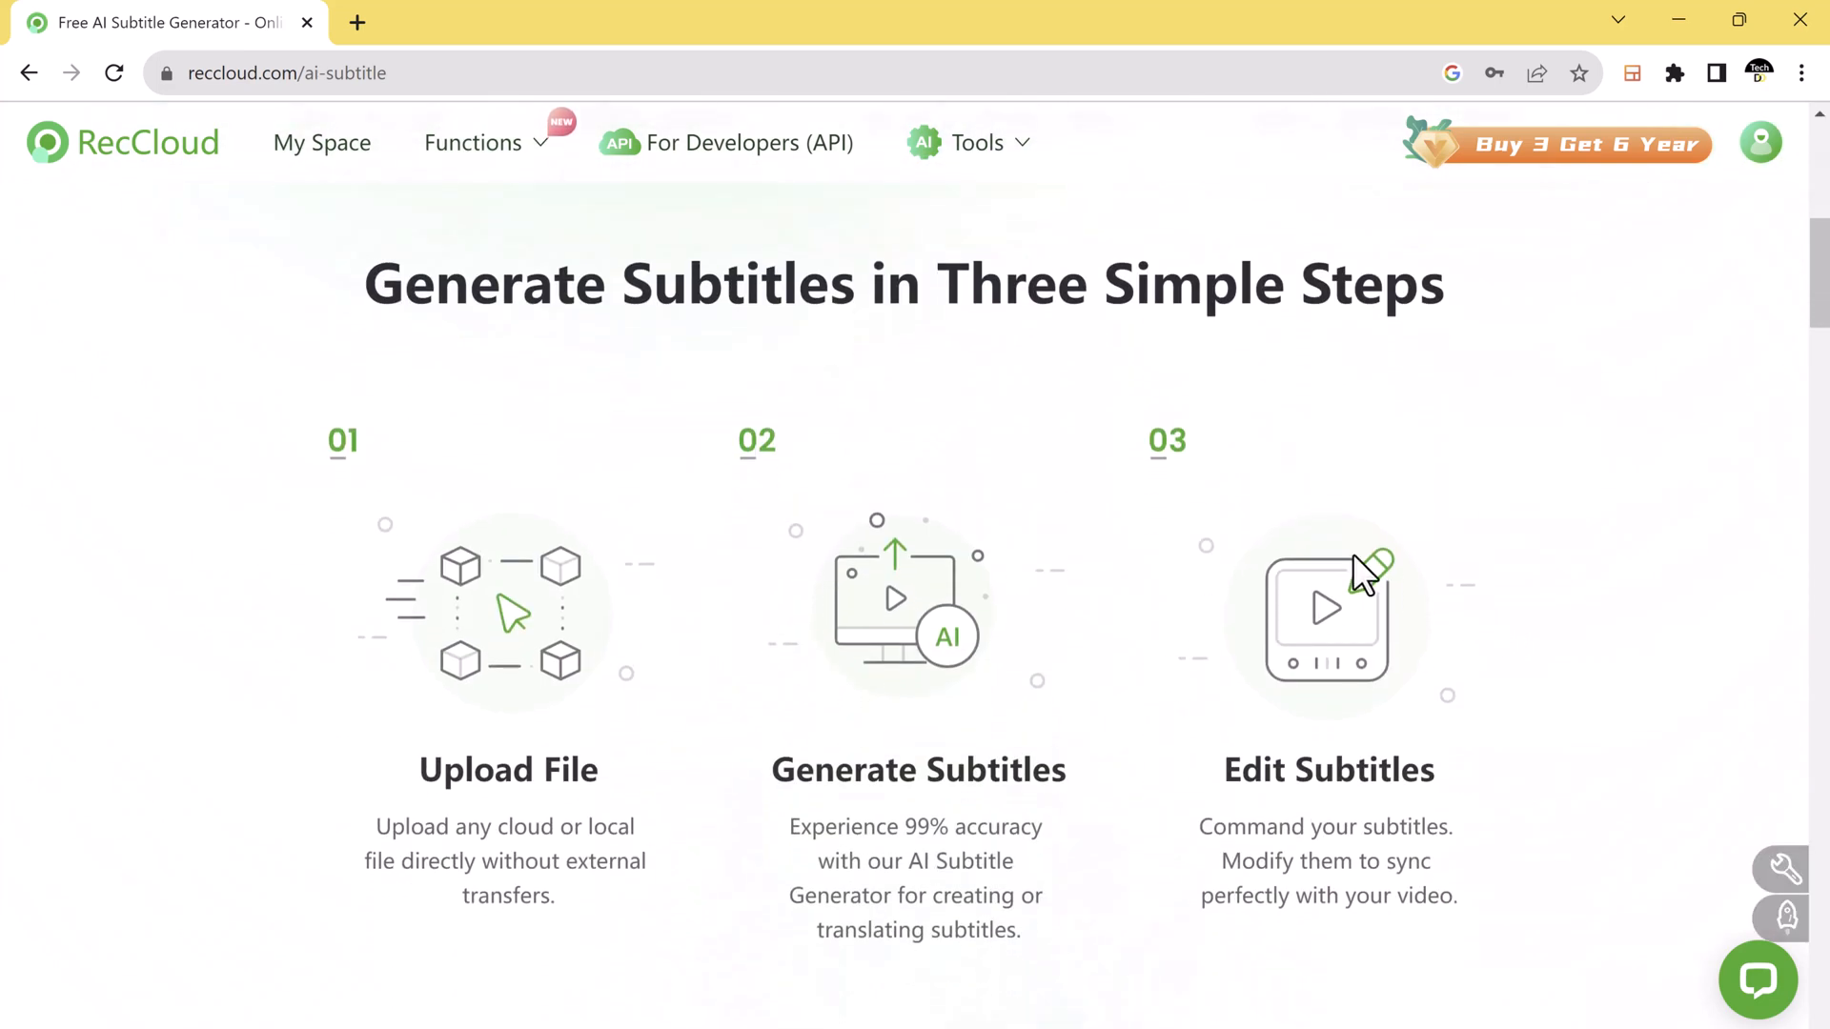
{"action": "scroll", "scroll_direction": "down", "scroll_amount": 3}
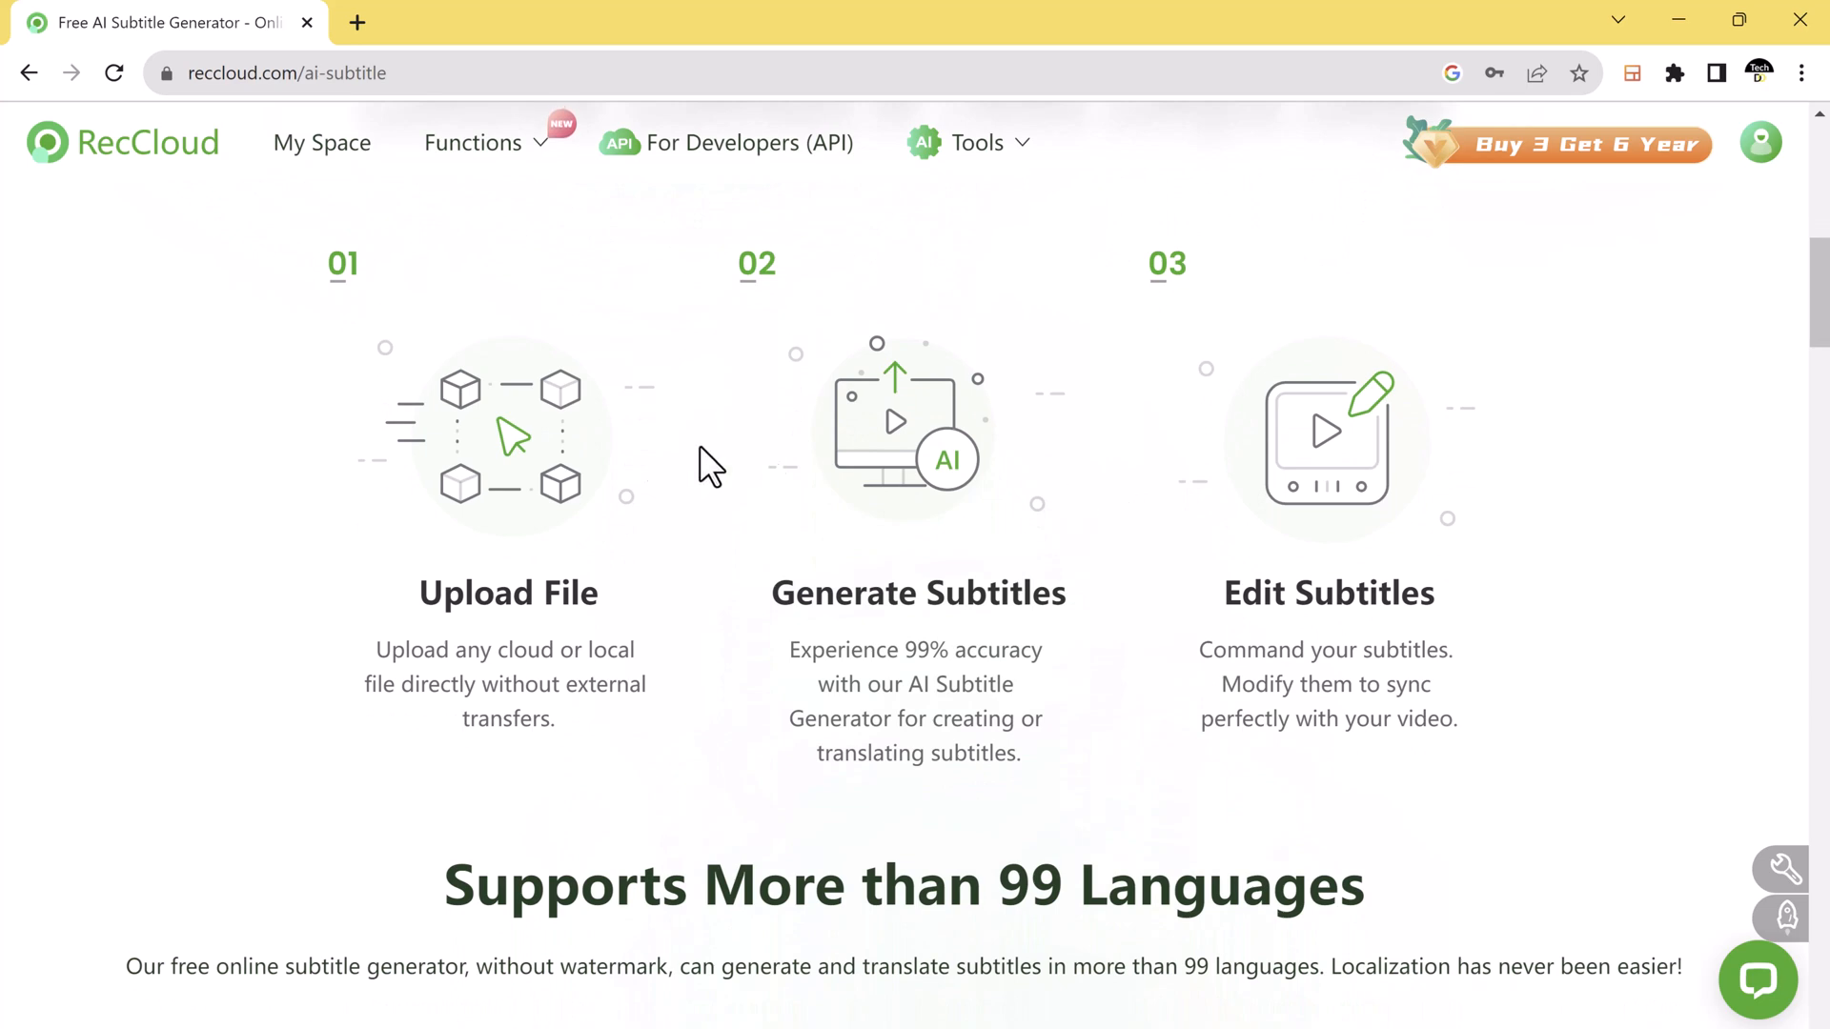
{"action": "mouse_move", "coordinate": [941, 552]}
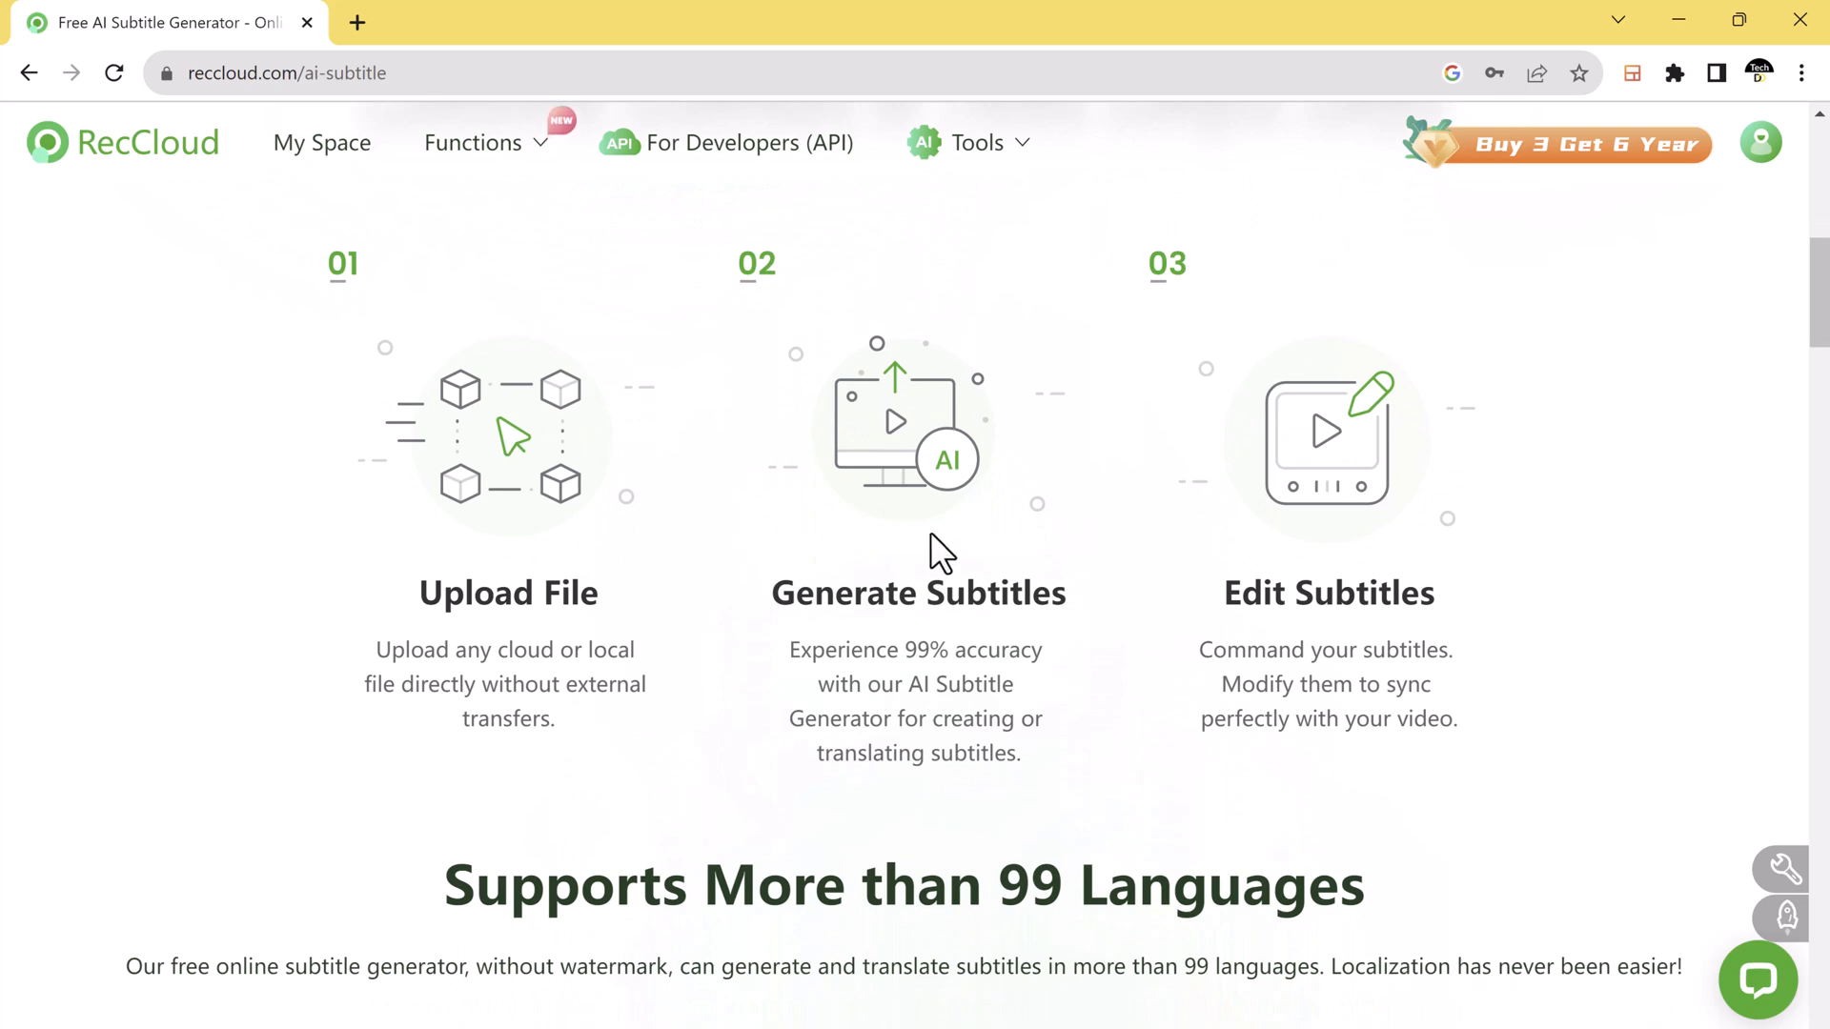
{"action": "scroll", "scroll_direction": "down", "scroll_amount": 3}
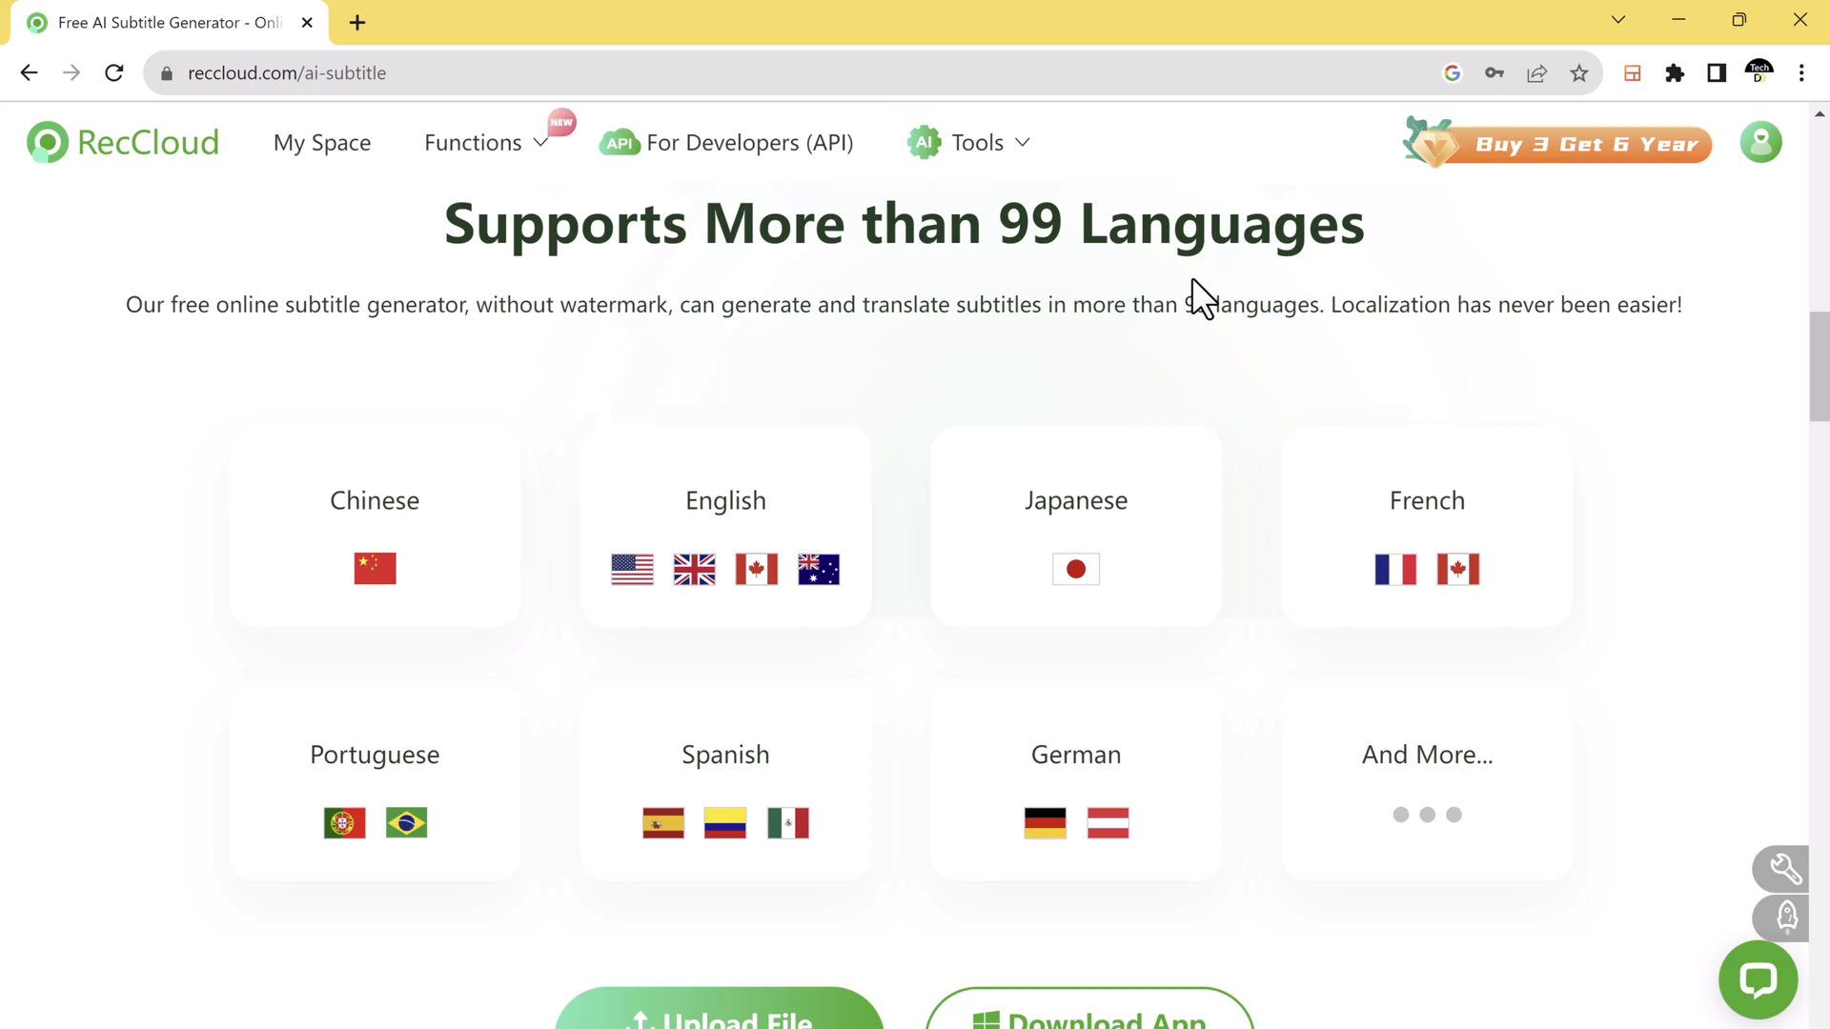
{"action": "scroll", "scroll_direction": "down", "scroll_amount": 3}
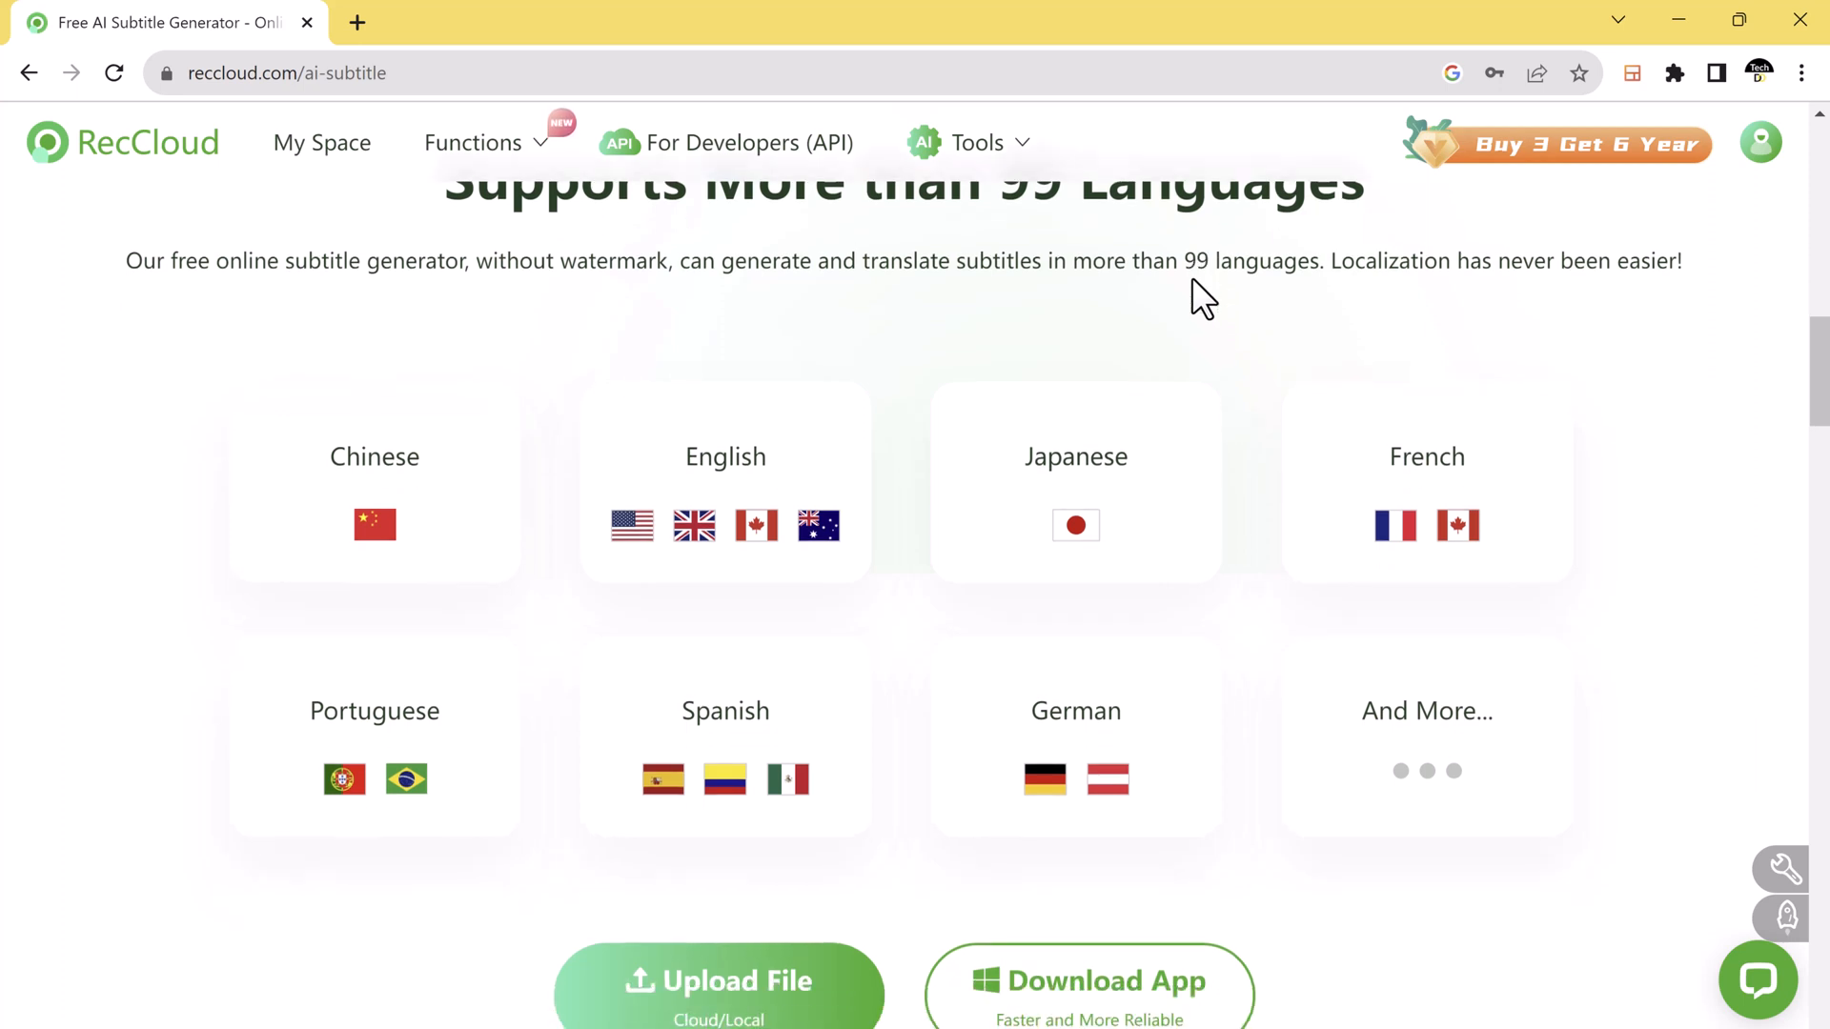
{"action": "scroll", "scroll_direction": "down", "scroll_amount": 3}
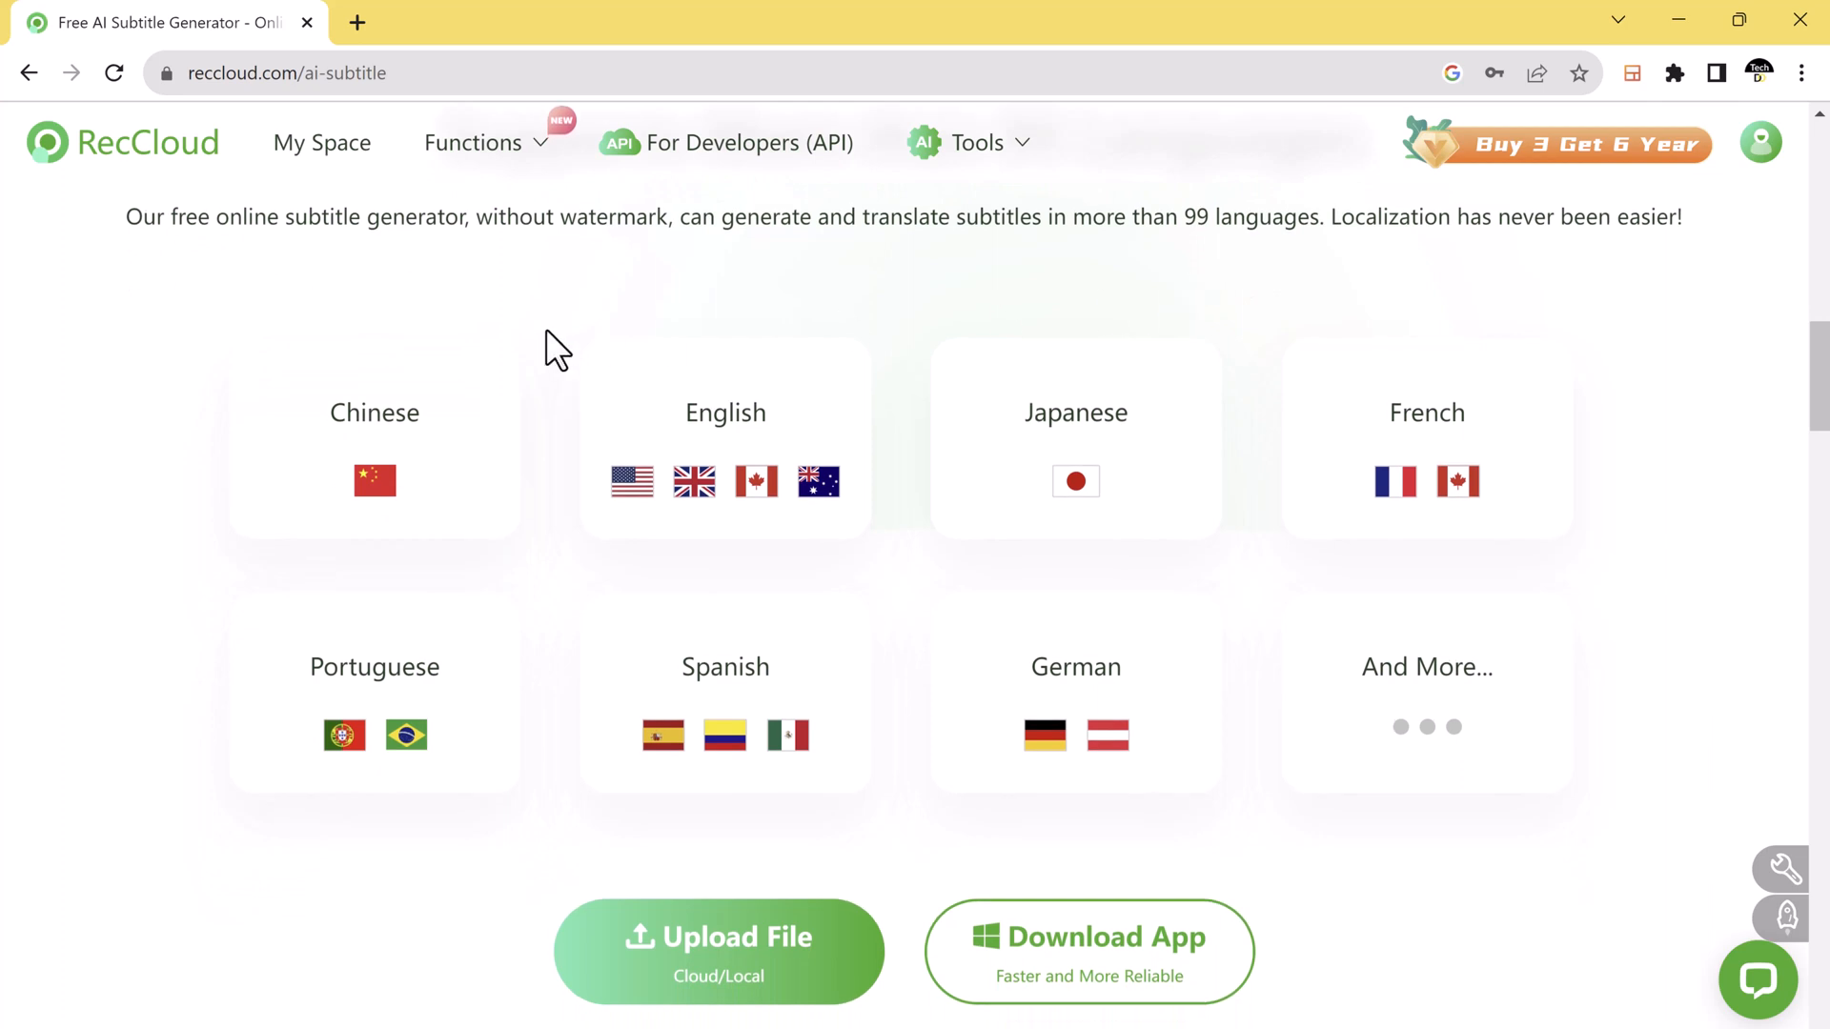
{"action": "mouse_move", "coordinate": [1737, 759]}
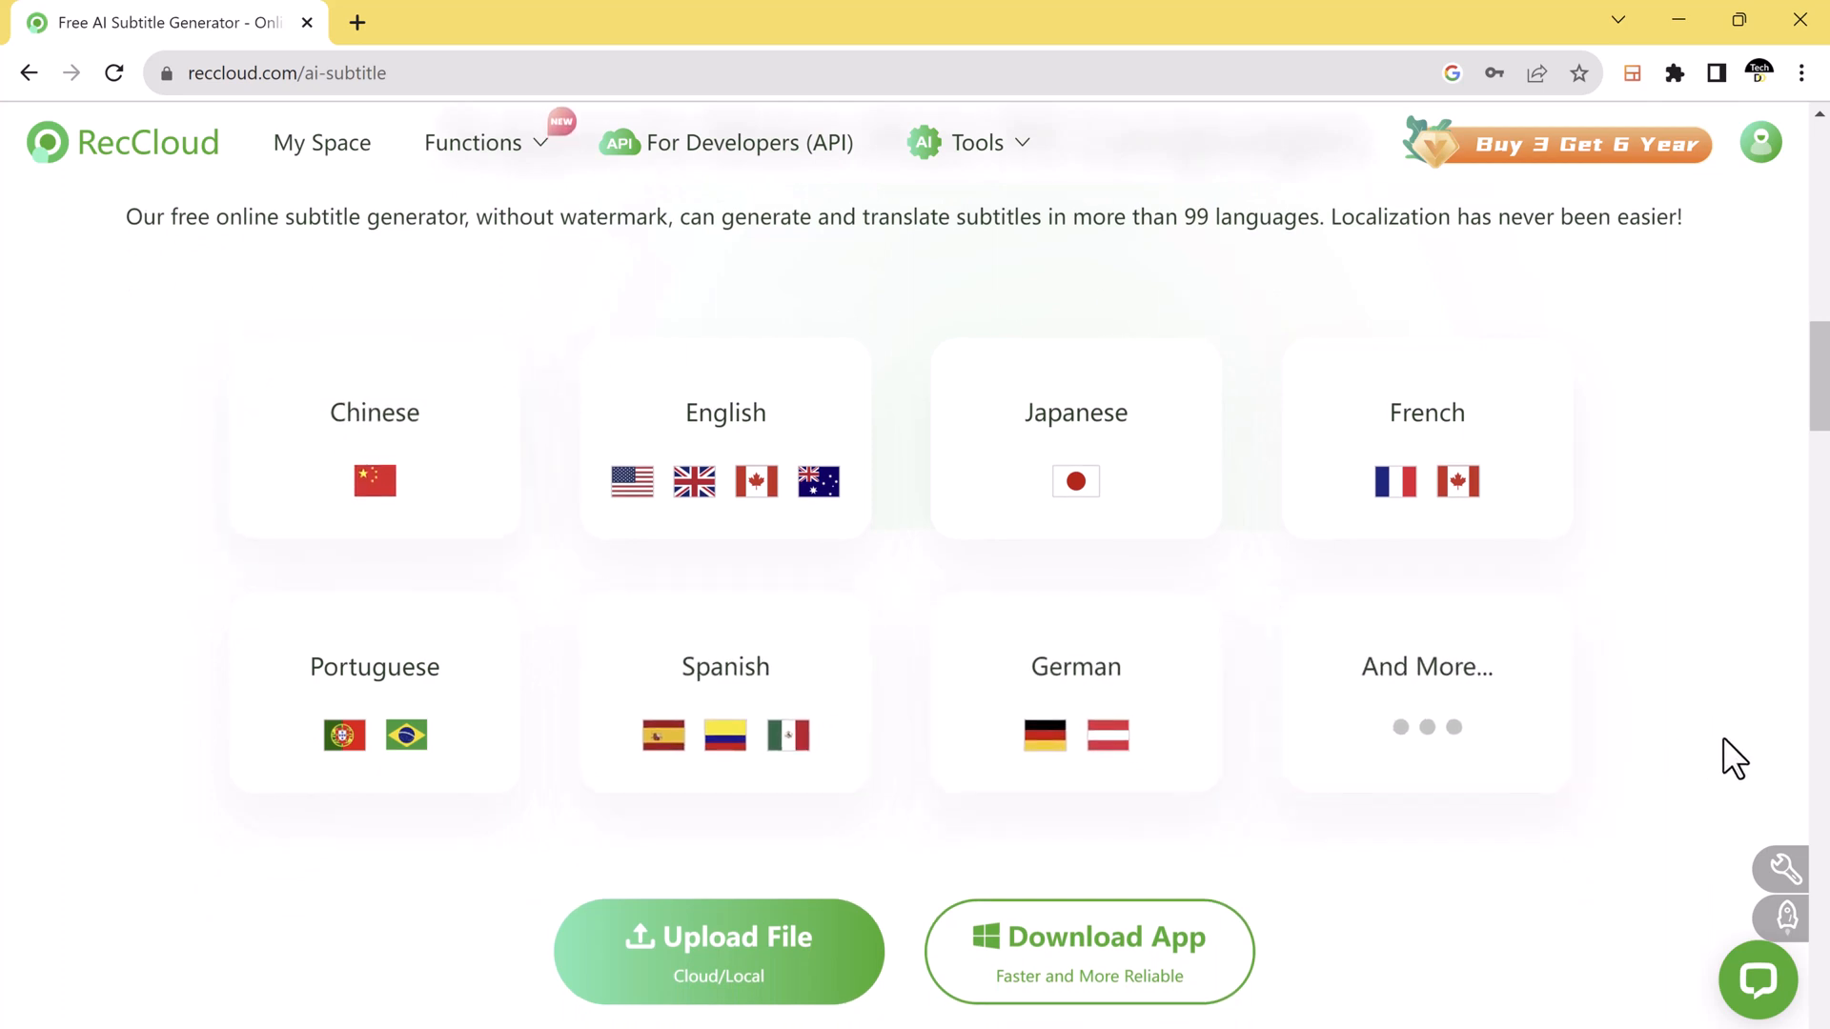
Upload the screen-recording video to AI Subtitle from cloud storage
{"action": "scroll", "scroll_direction": "down", "scroll_amount": 3}
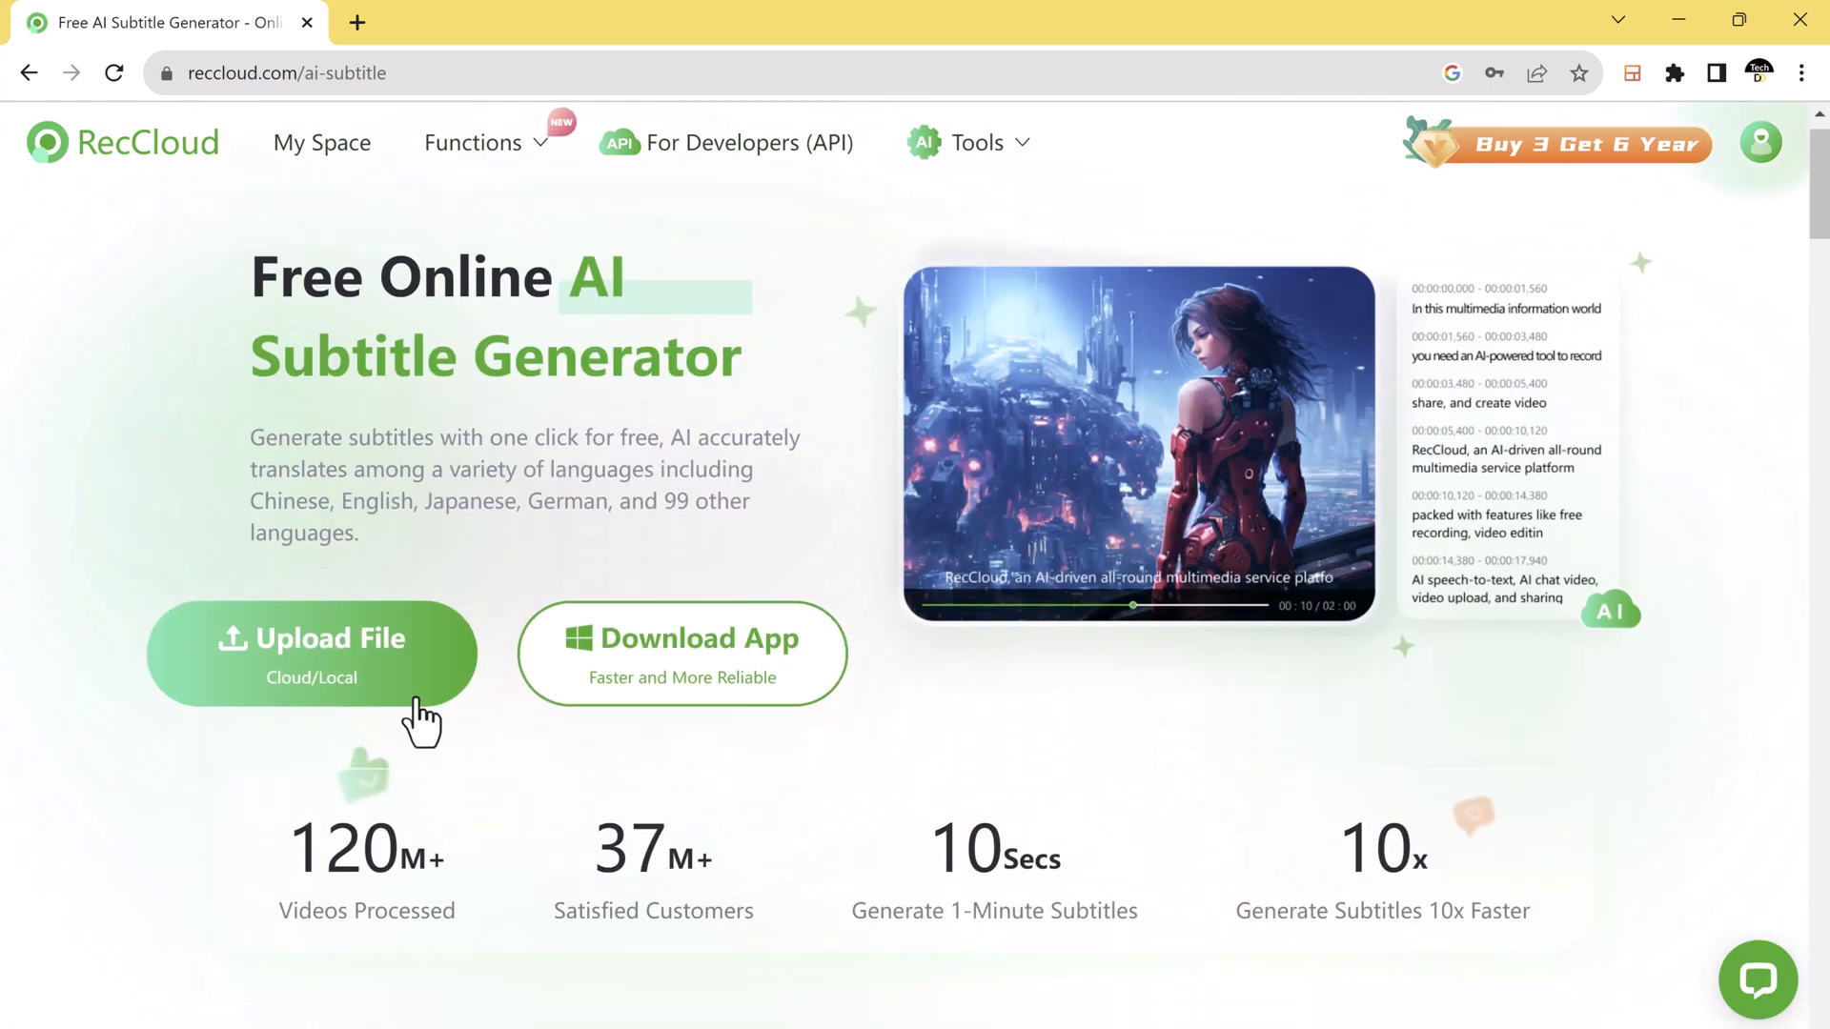
{"action": "left_click", "coordinate": [311, 652]}
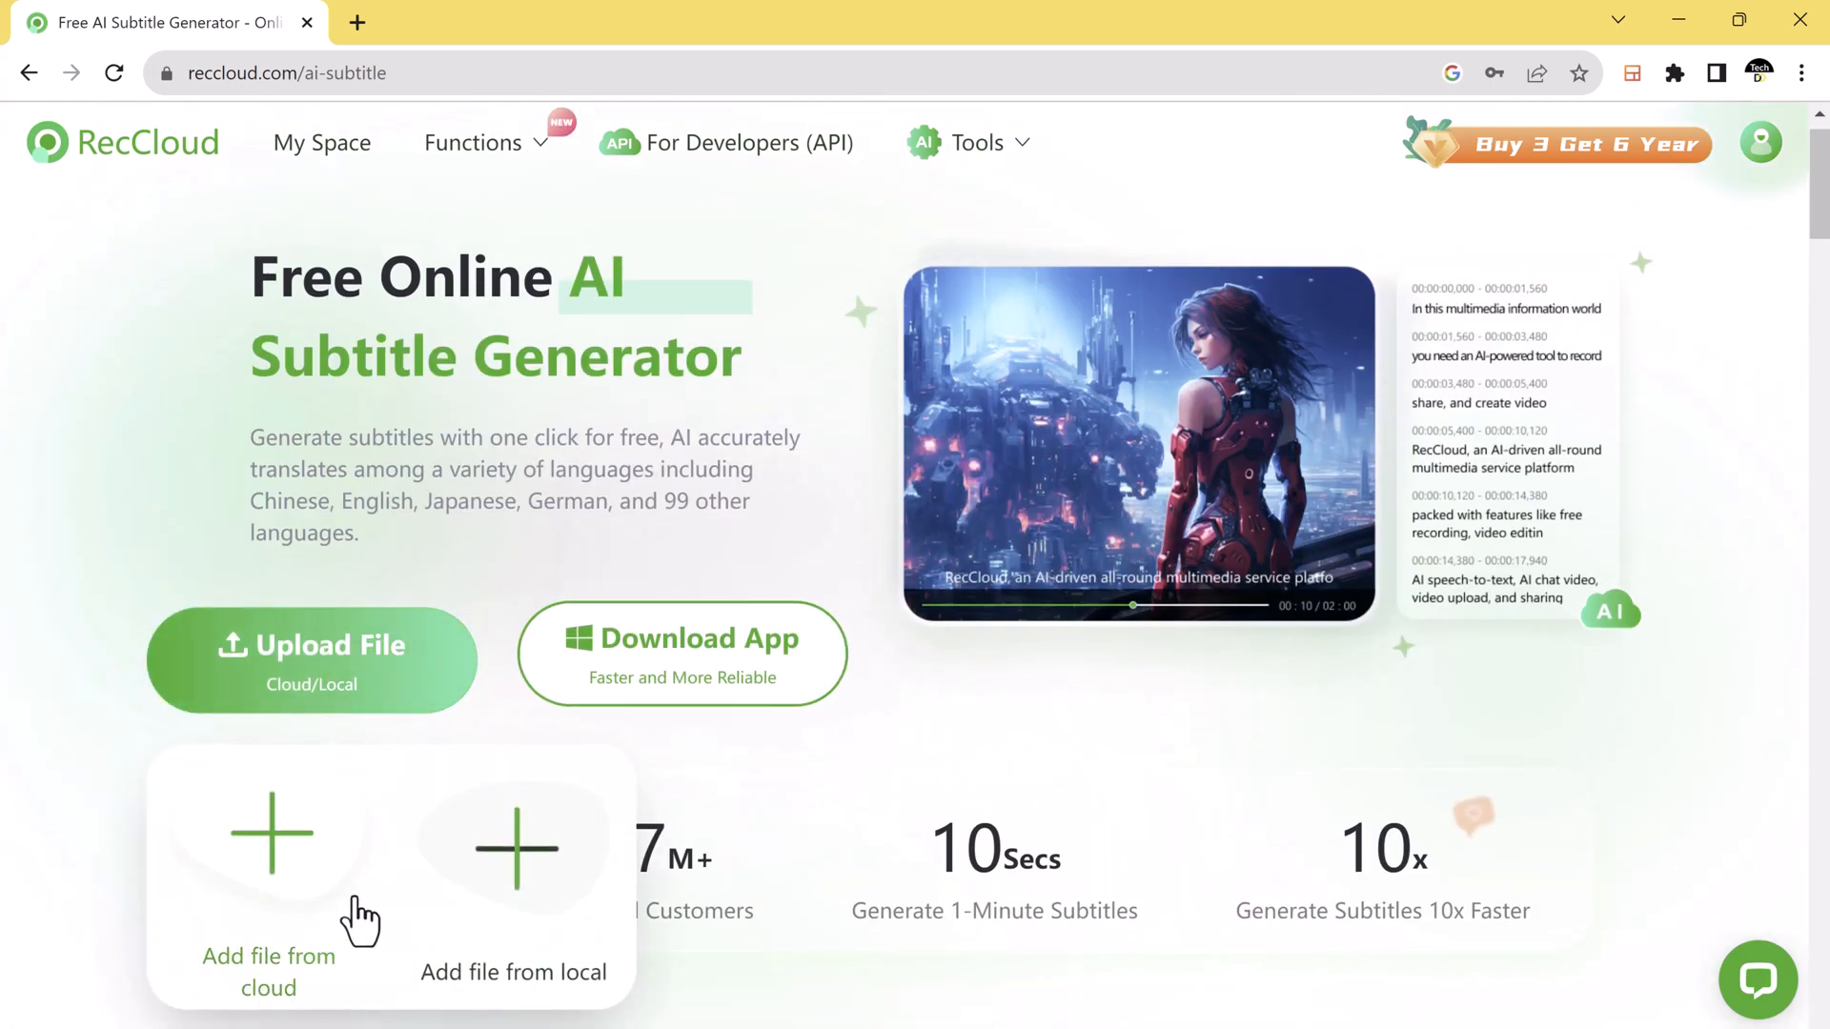
{"action": "left_click", "coordinate": [513, 876]}
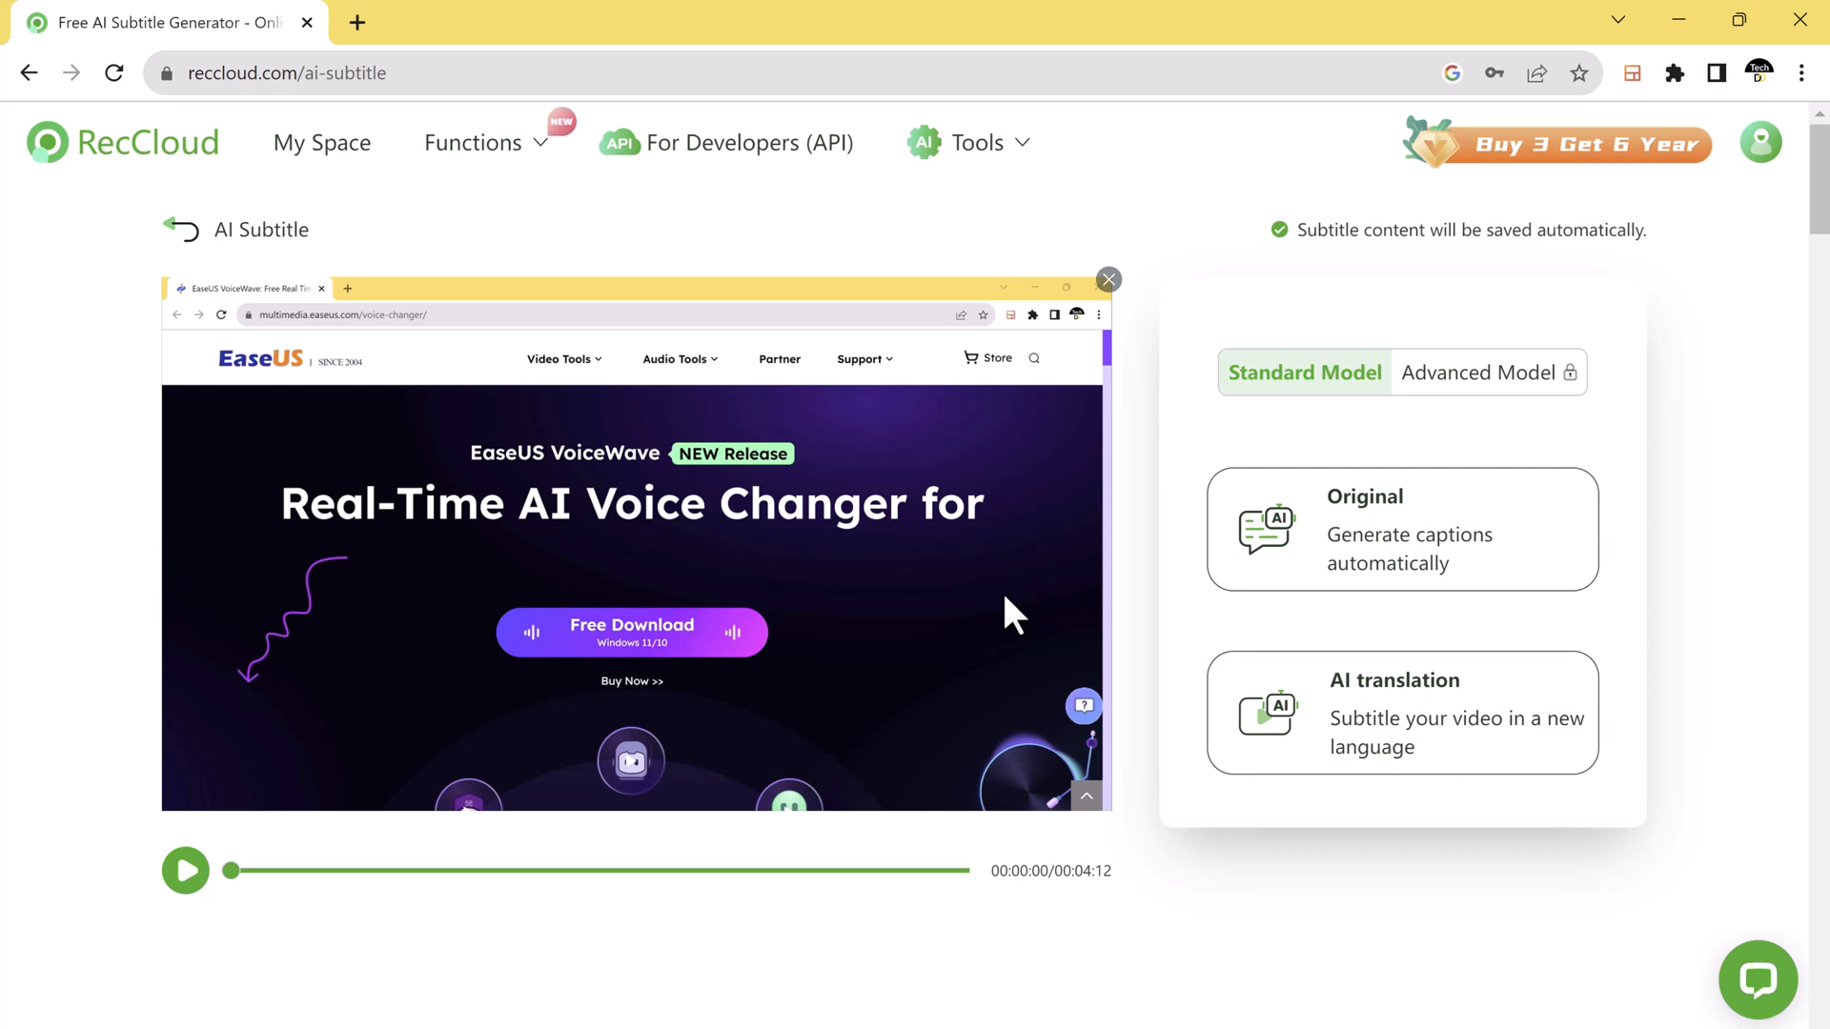
{"action": "mouse_move", "coordinate": [992, 584]}
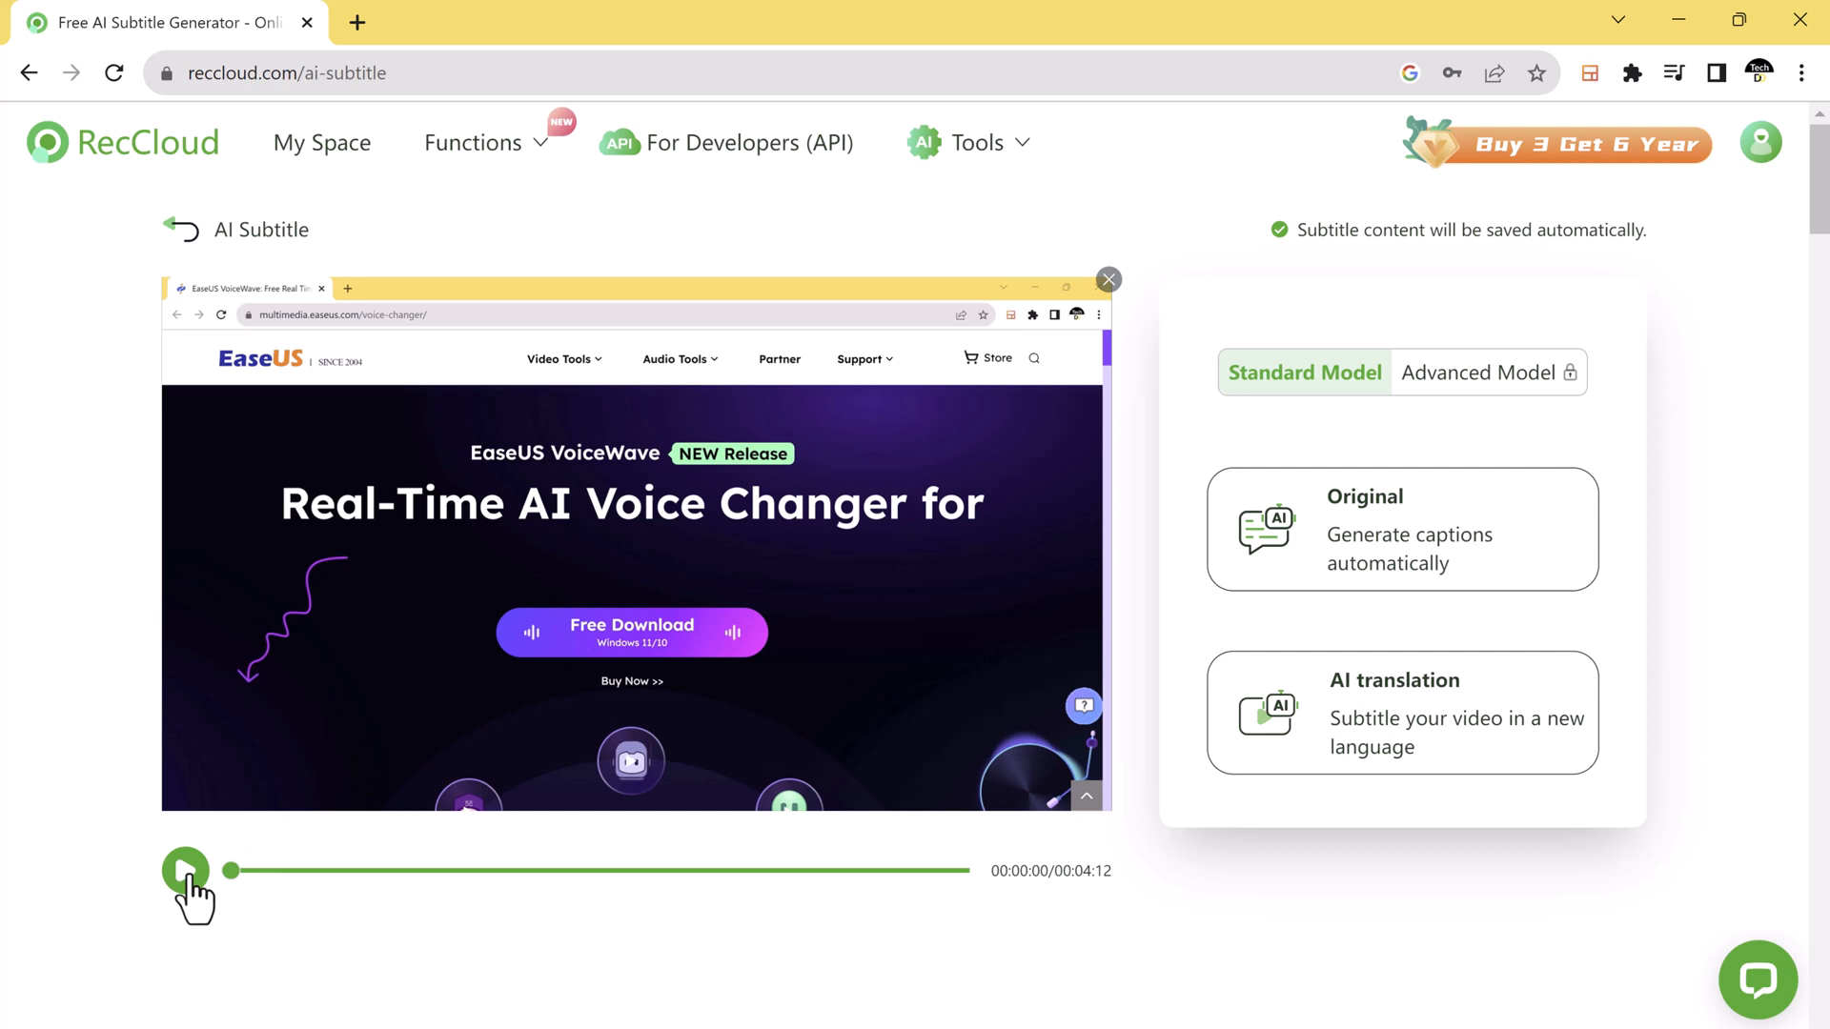
Play the uploaded 4:12 video preview in the AI Subtitle editor
{"action": "left_click", "coordinate": [186, 871]}
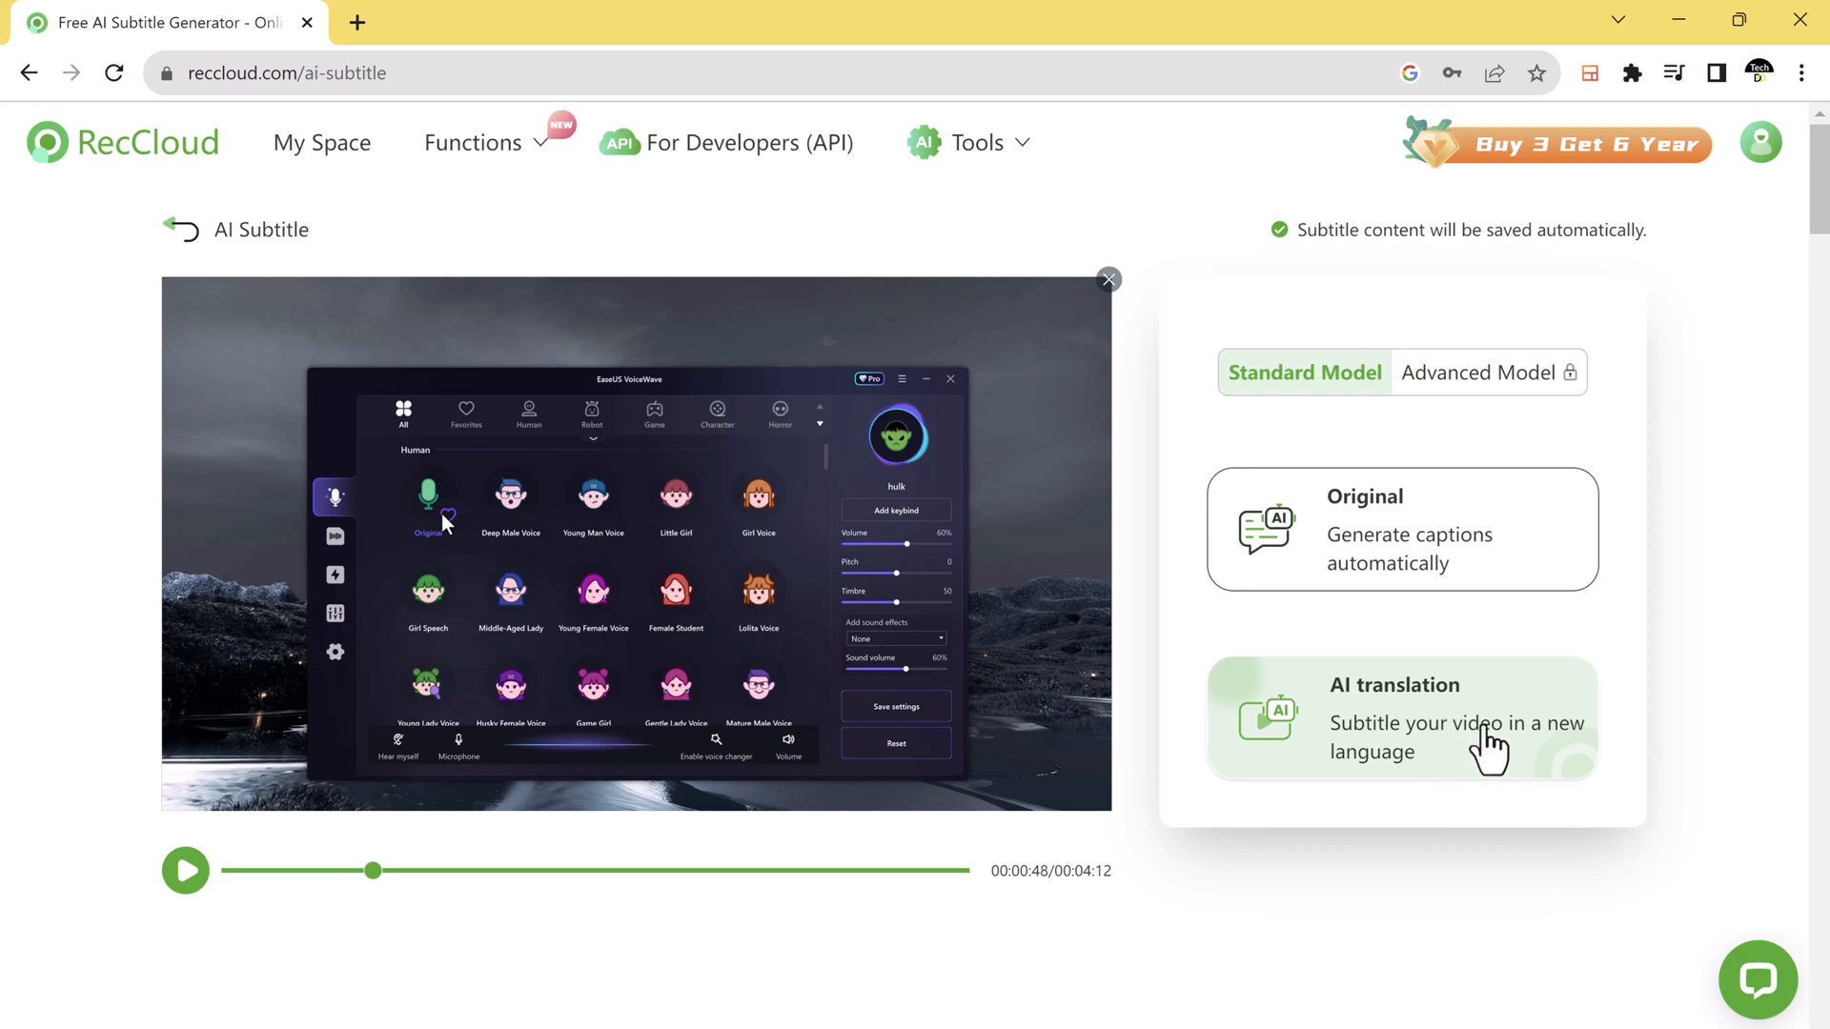
{"action": "mouse_move", "coordinate": [1472, 695]}
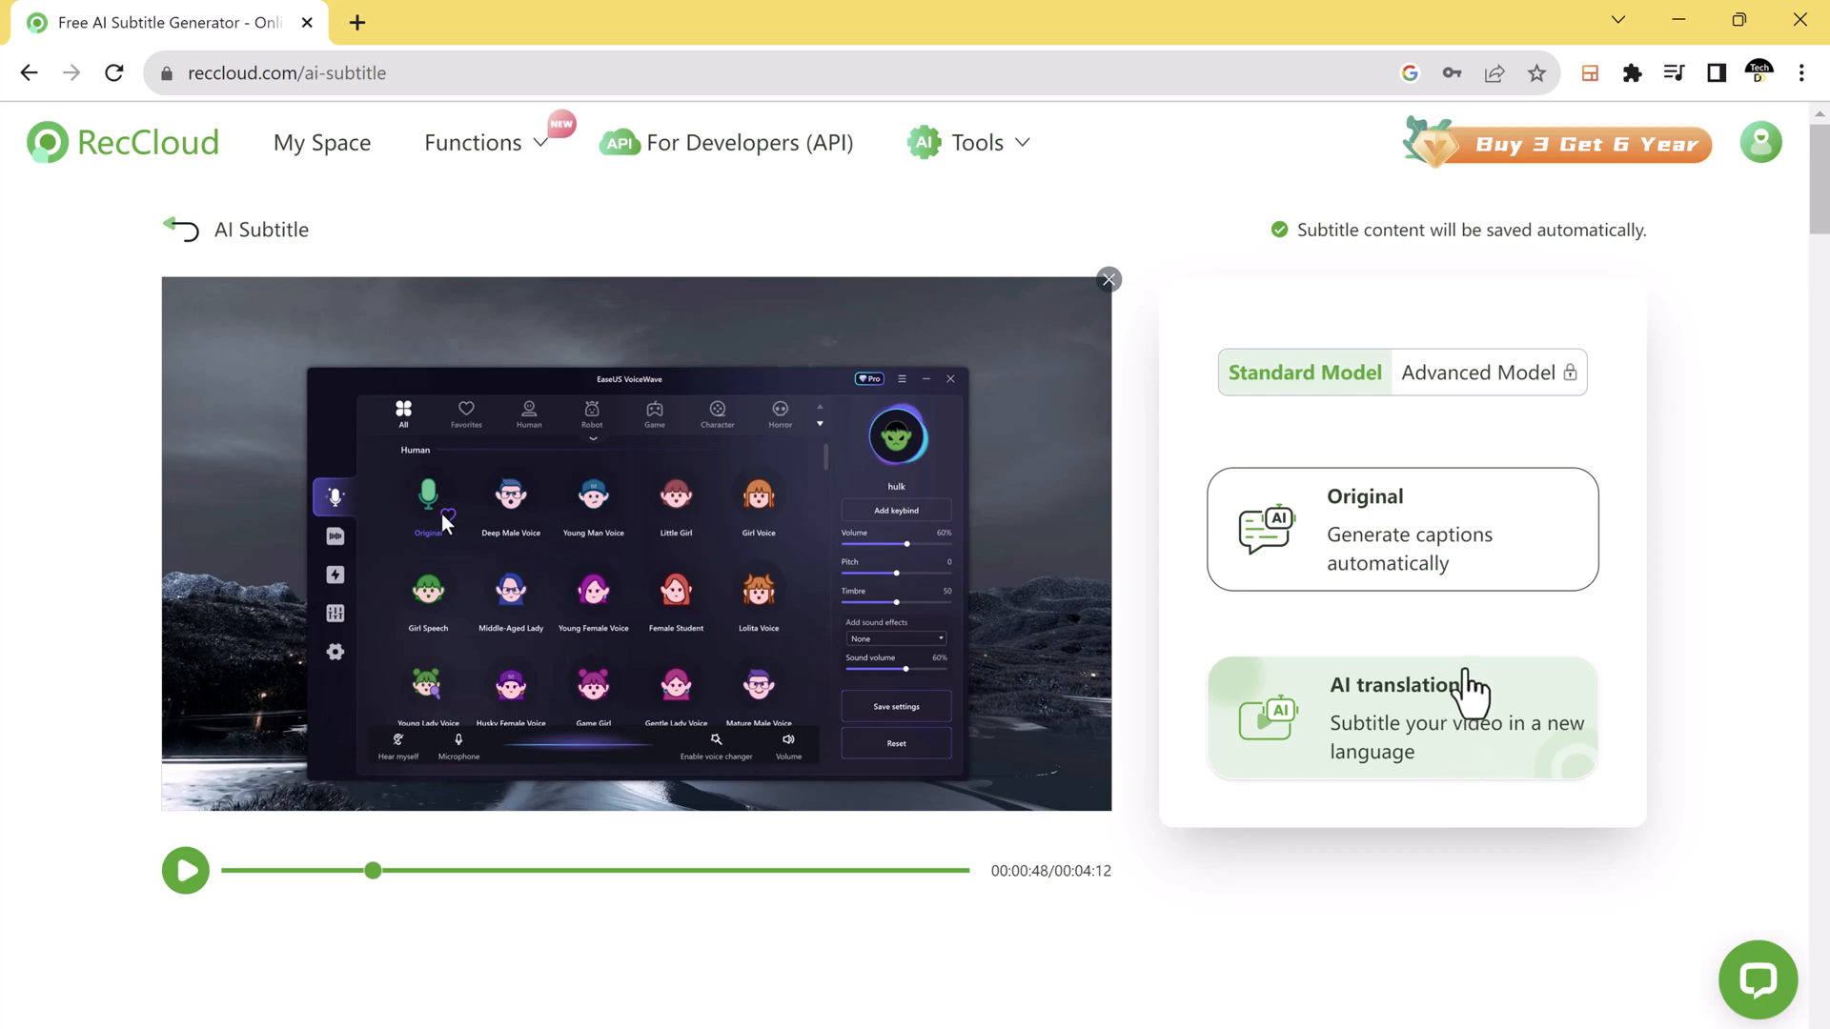
Generate automatic Original-language captions and scroll through the timestamped subtitle list
{"action": "left_click", "coordinate": [1401, 529]}
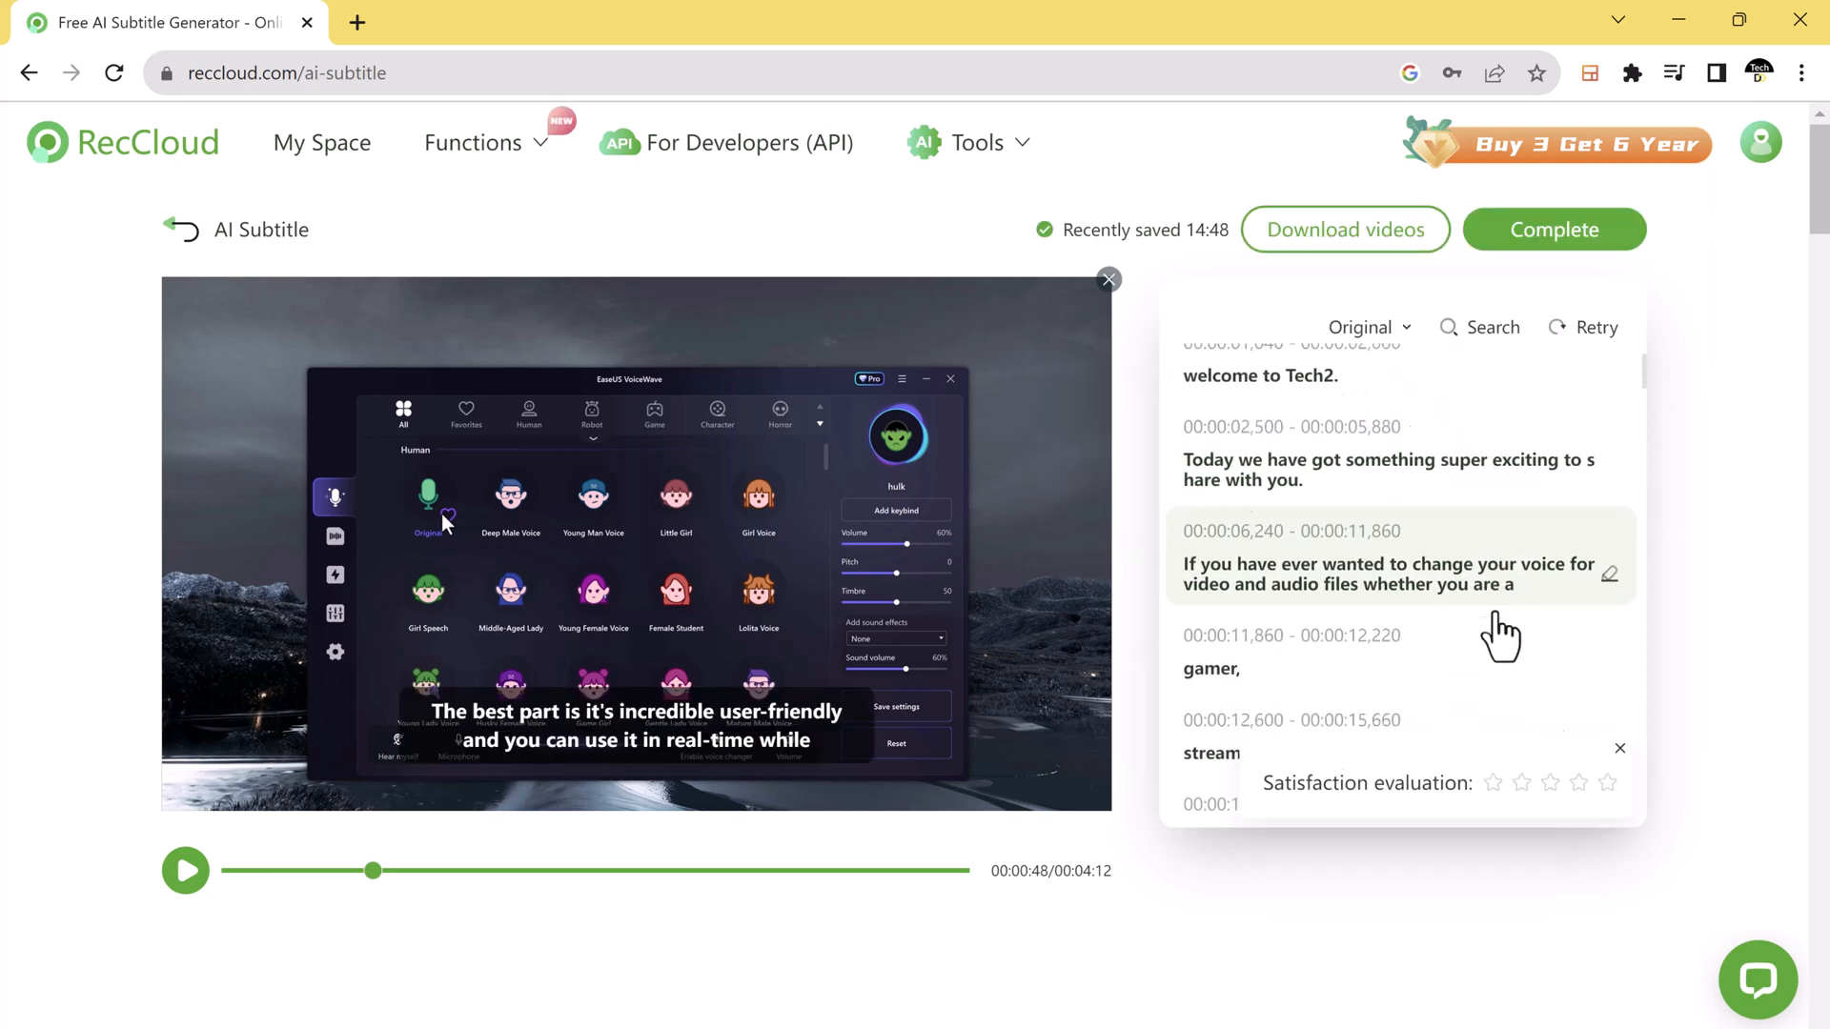
{"action": "scroll", "scroll_direction": "down", "scroll_amount": 3}
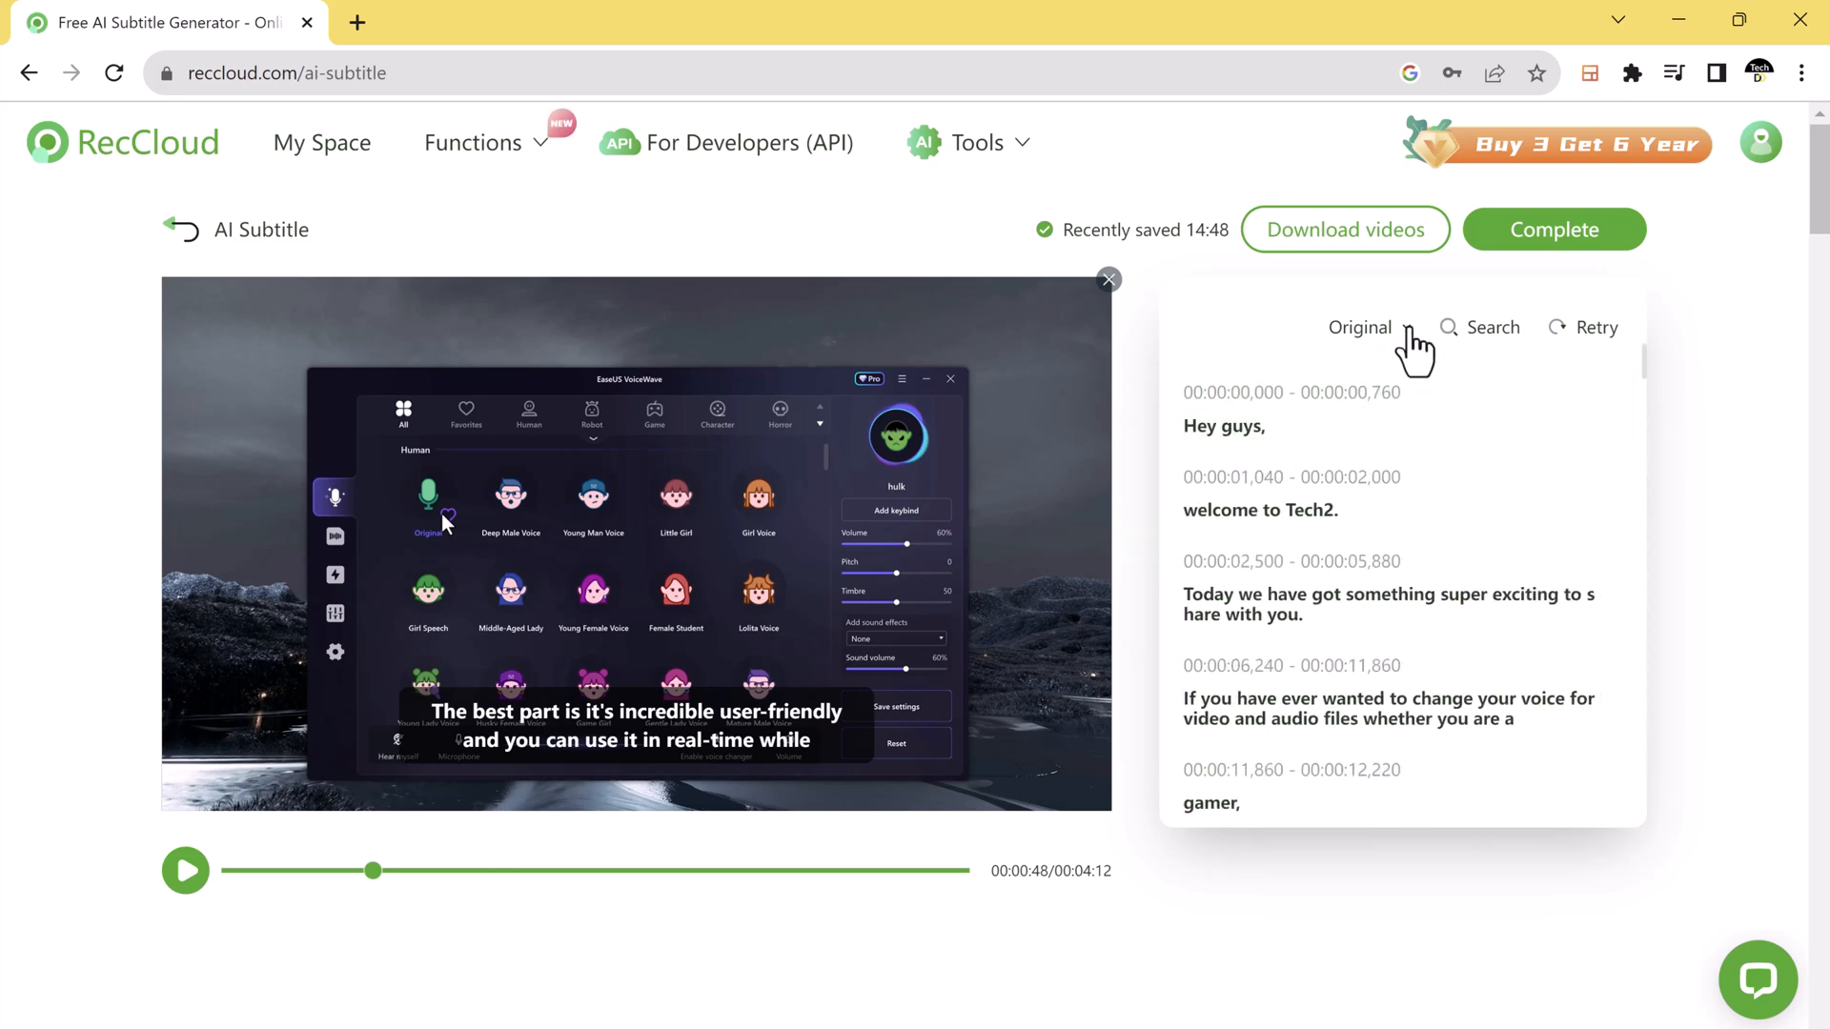
Add a second subtitle language through AI translation and browse the language list
{"action": "left_click", "coordinate": [1361, 326]}
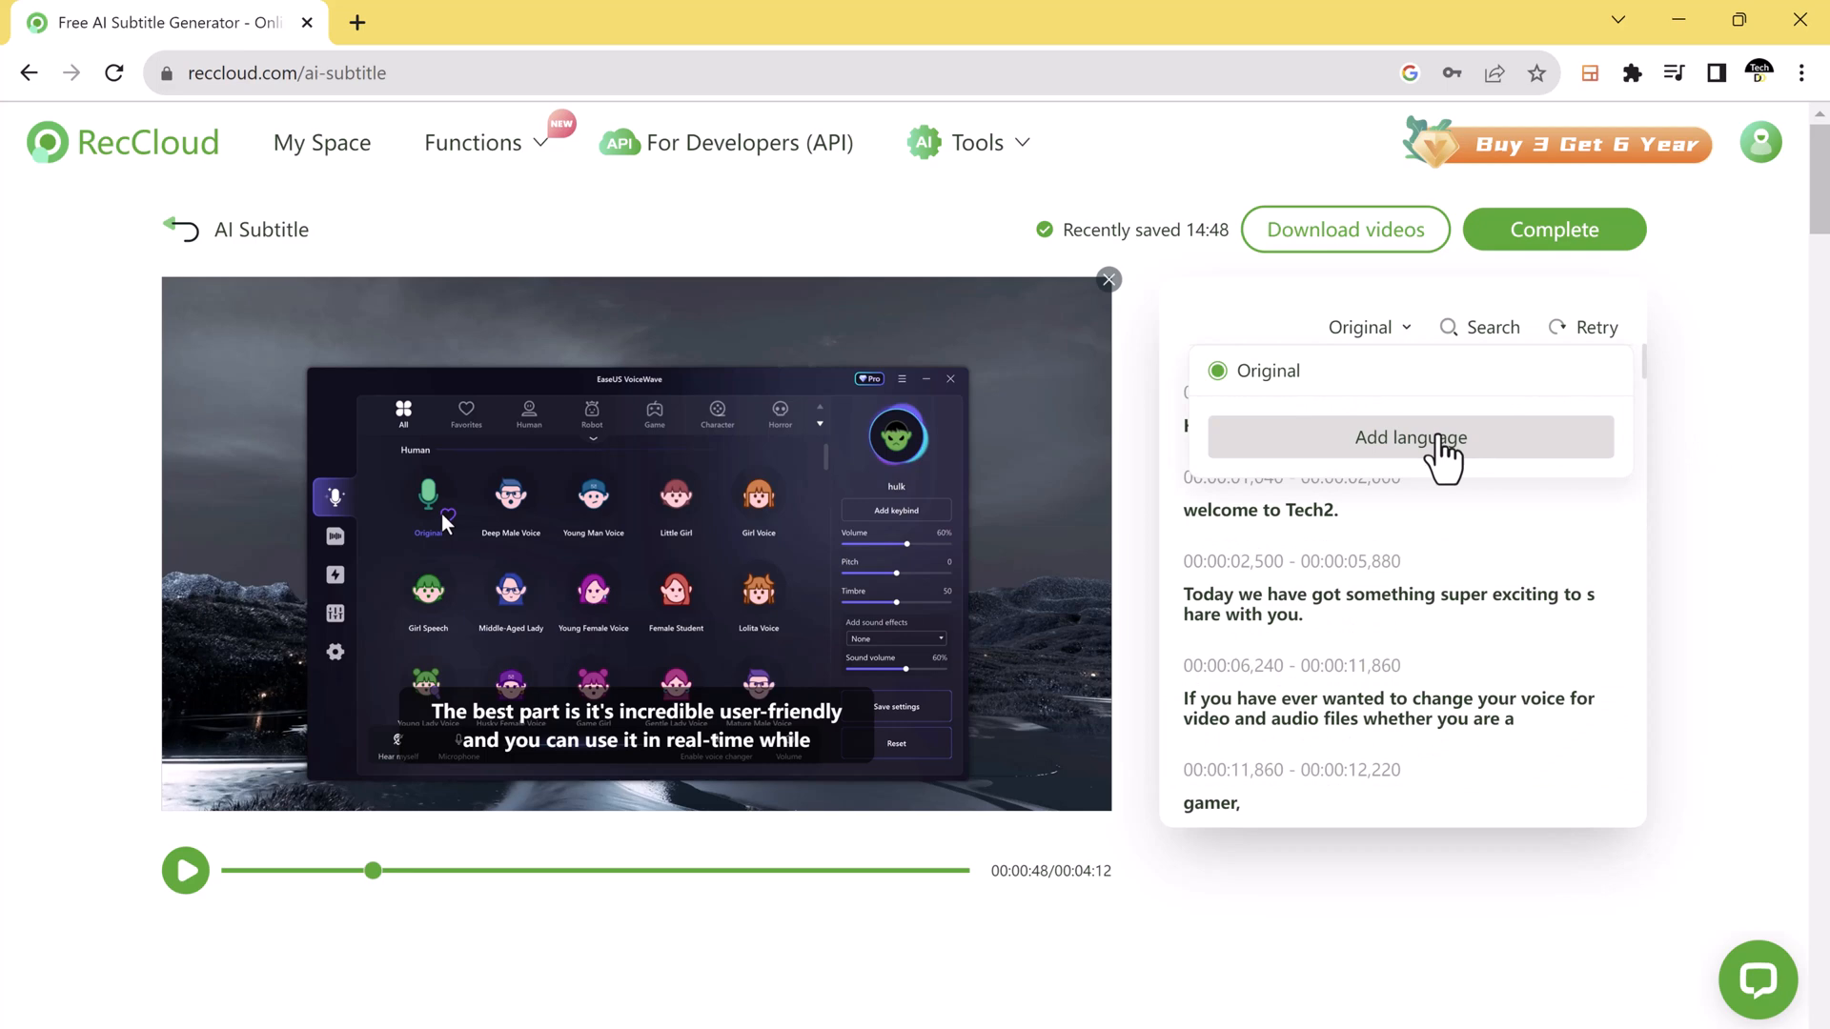
{"action": "left_click", "coordinate": [1410, 436]}
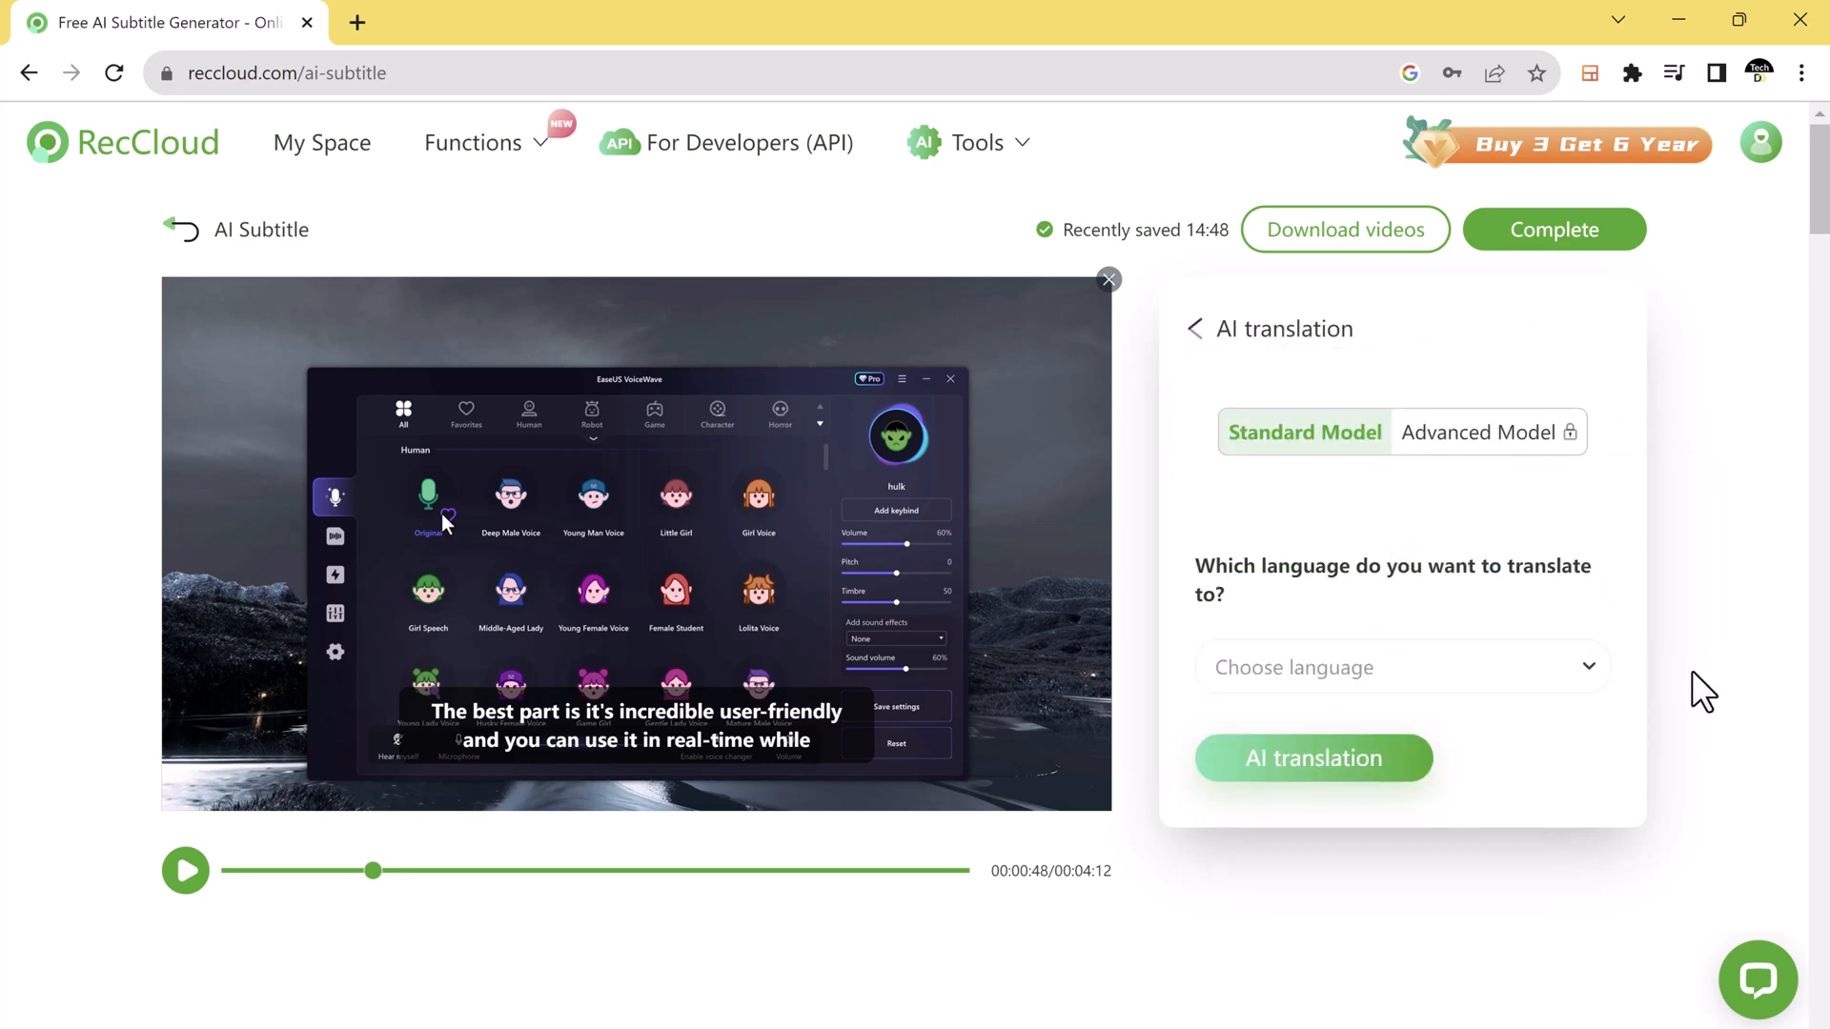
{"action": "mouse_move", "coordinate": [1595, 686]}
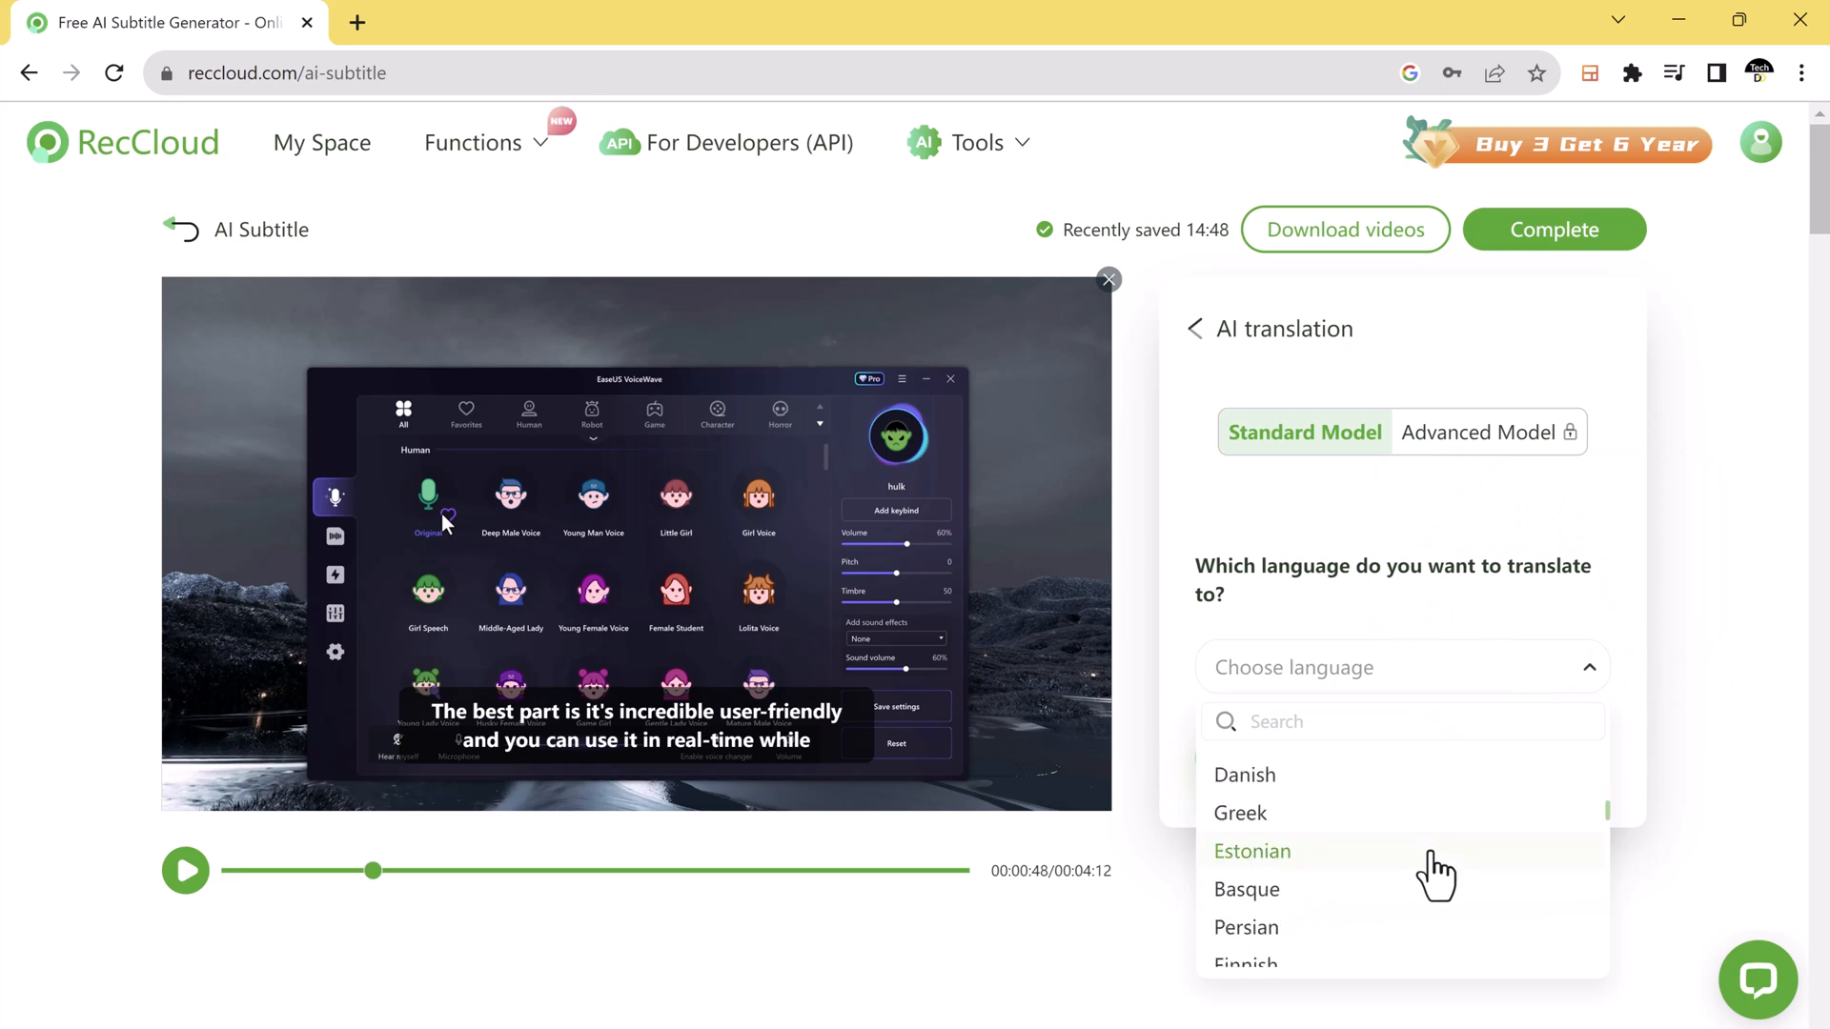
{"action": "scroll", "scroll_direction": "down", "scroll_amount": 3}
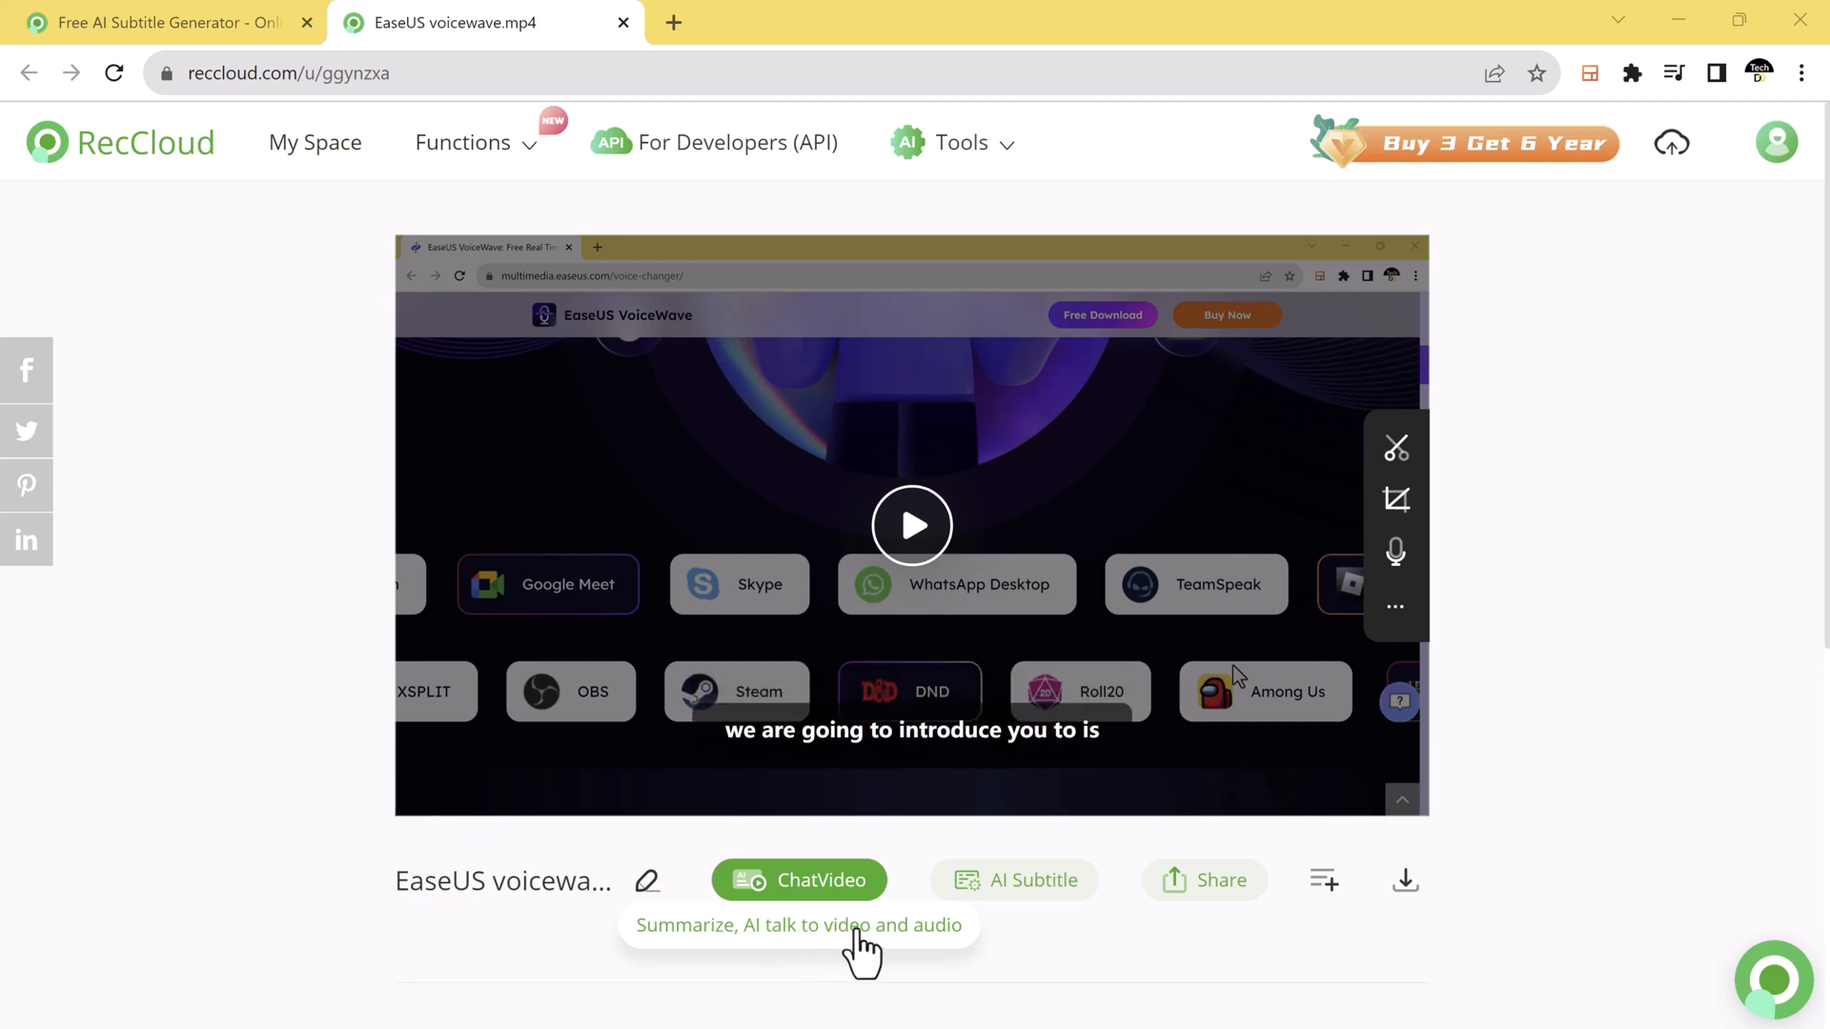
{"action": "mouse_move", "coordinate": [943, 955]}
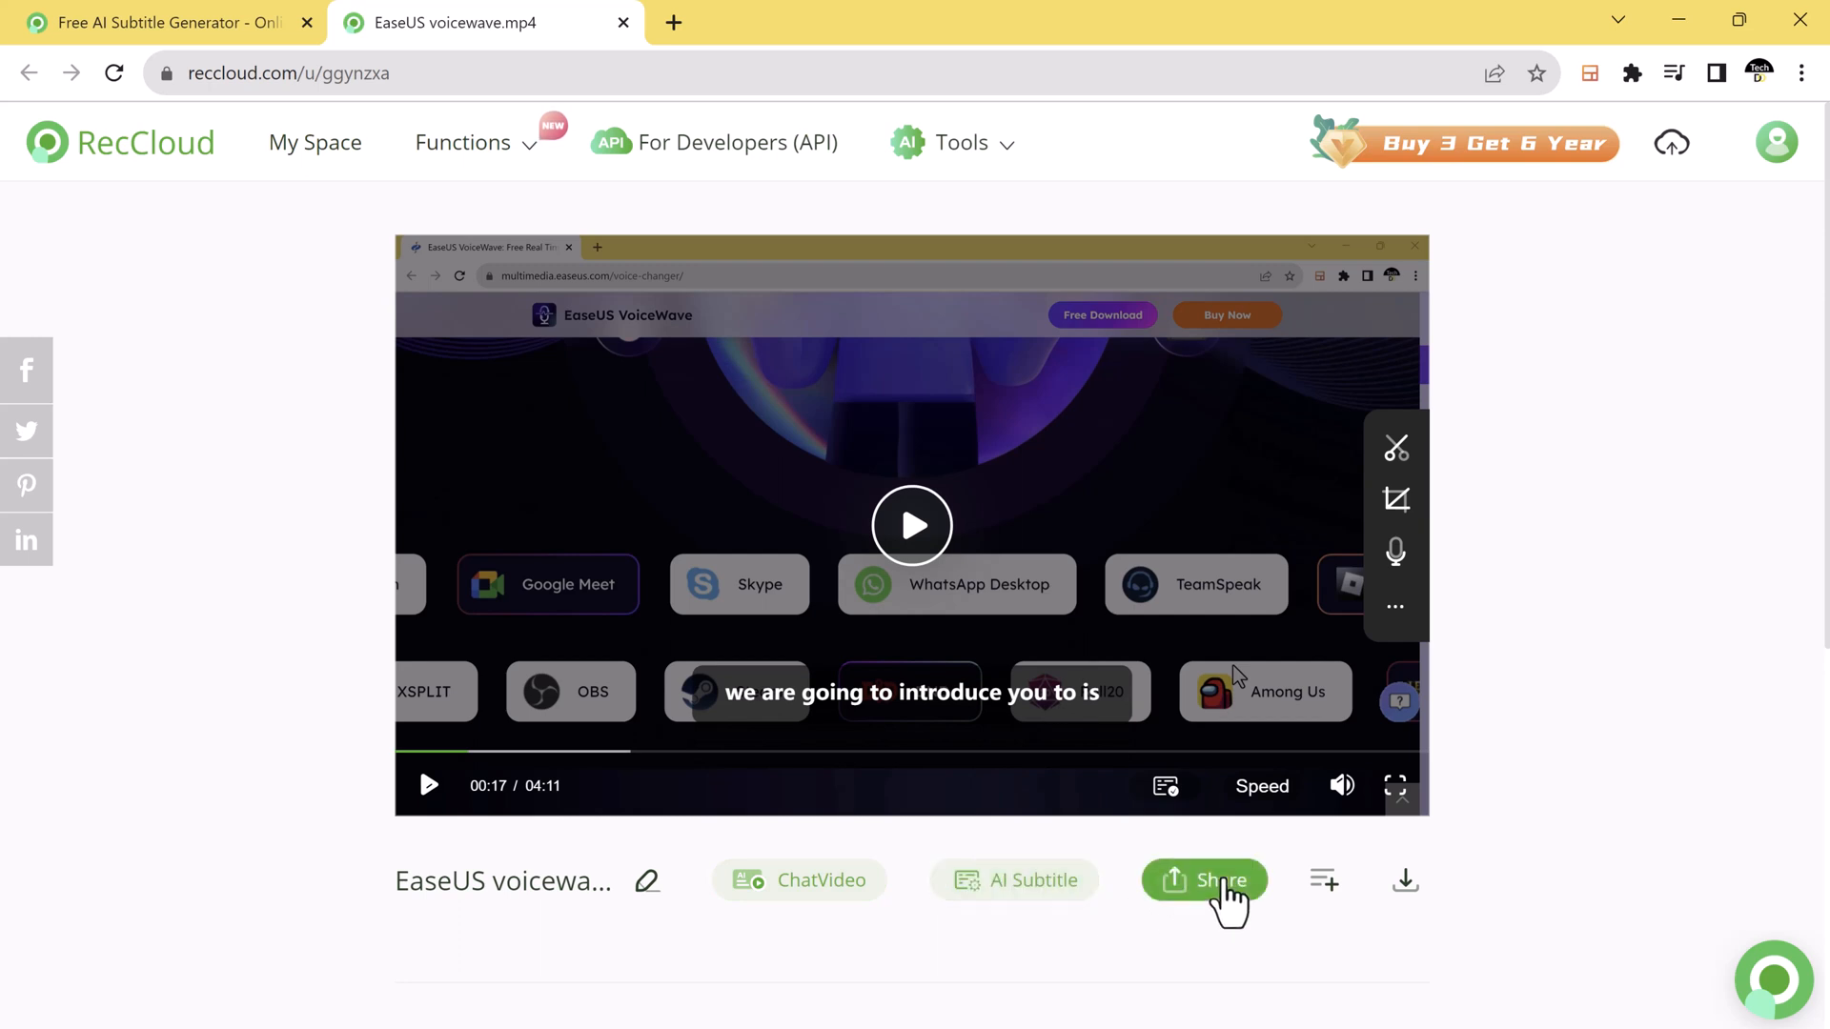
Copy the video's share link from the Share dialog and close it
{"action": "left_click", "coordinate": [1205, 880]}
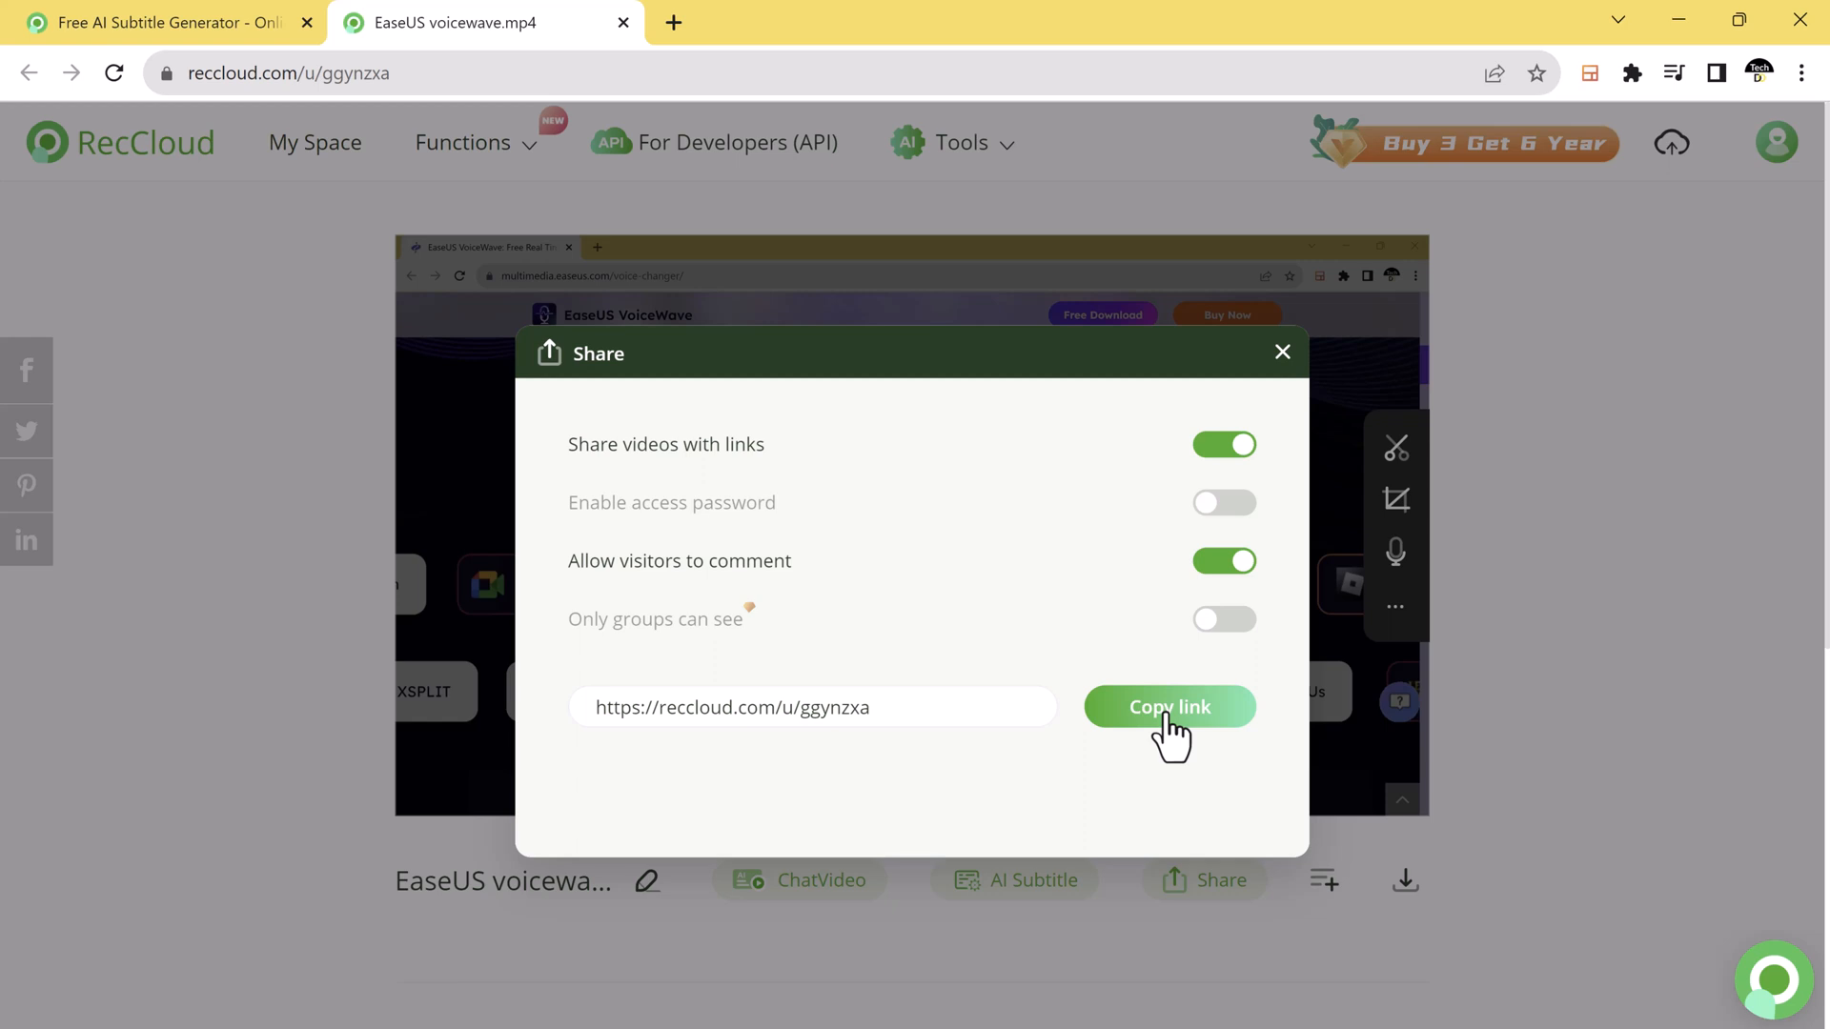
{"action": "left_click", "coordinate": [1168, 706]}
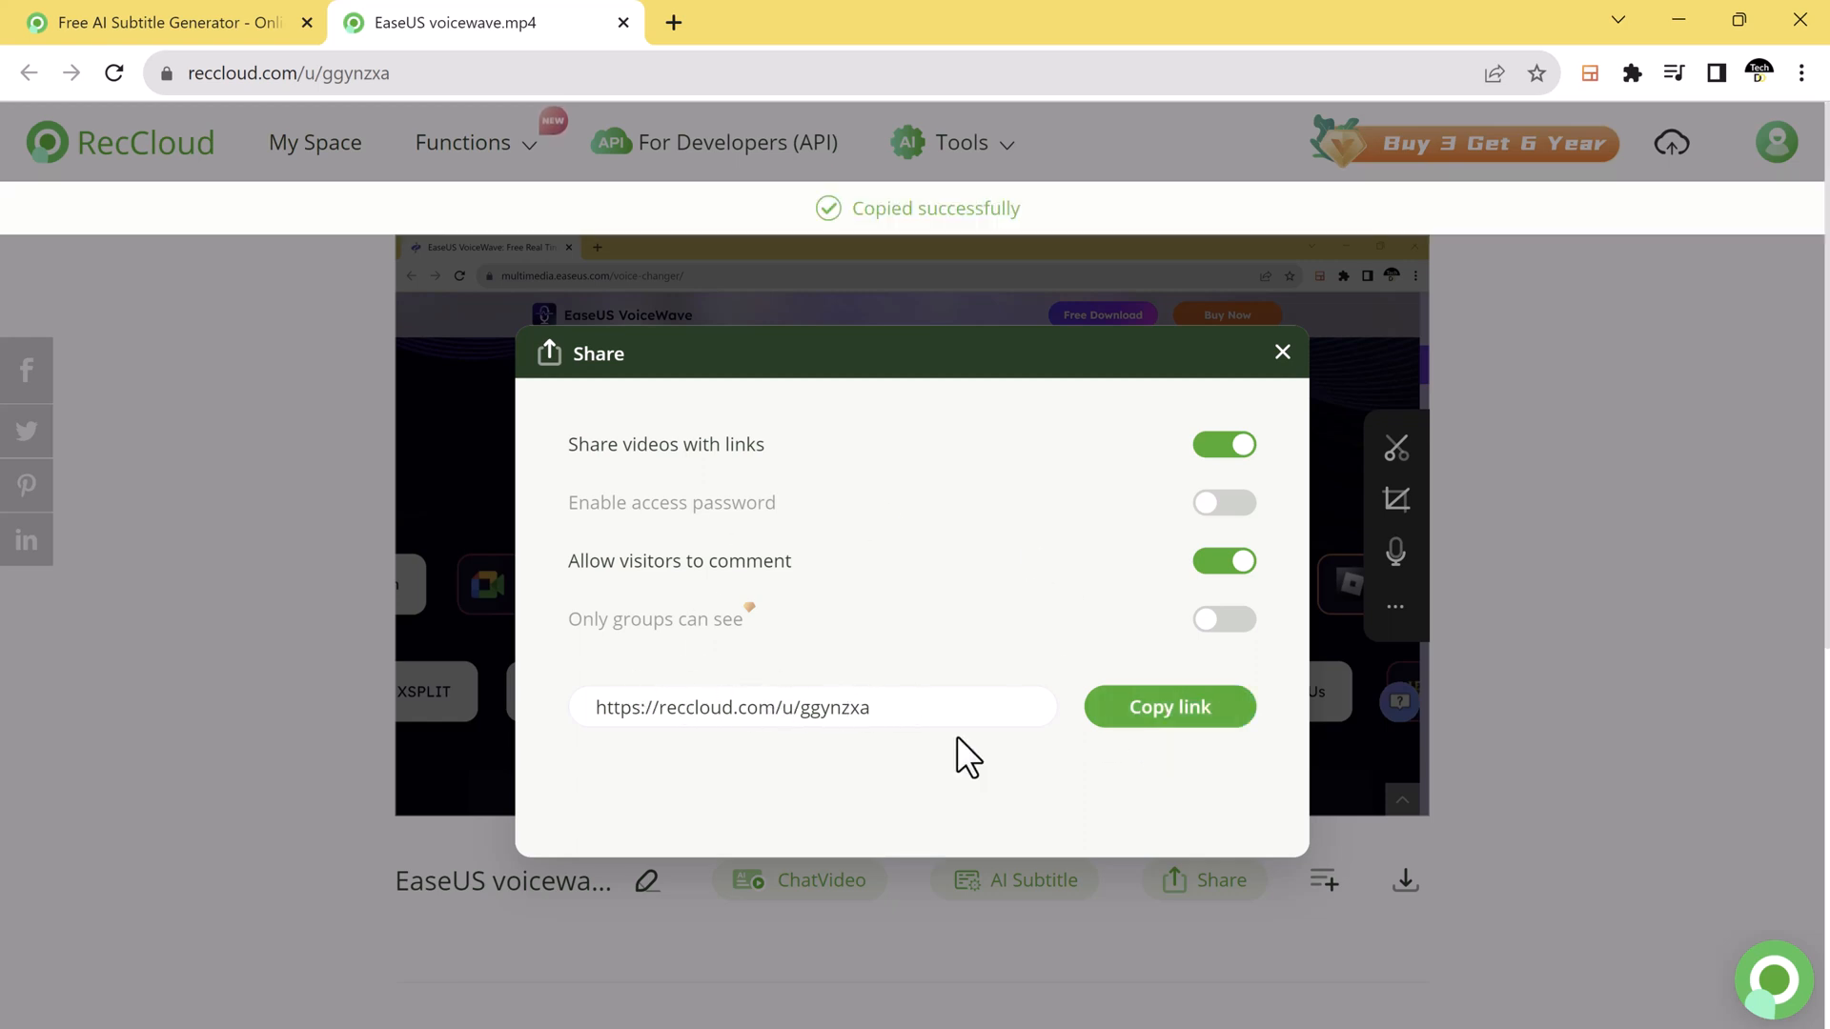
{"action": "left_click", "coordinate": [1281, 352]}
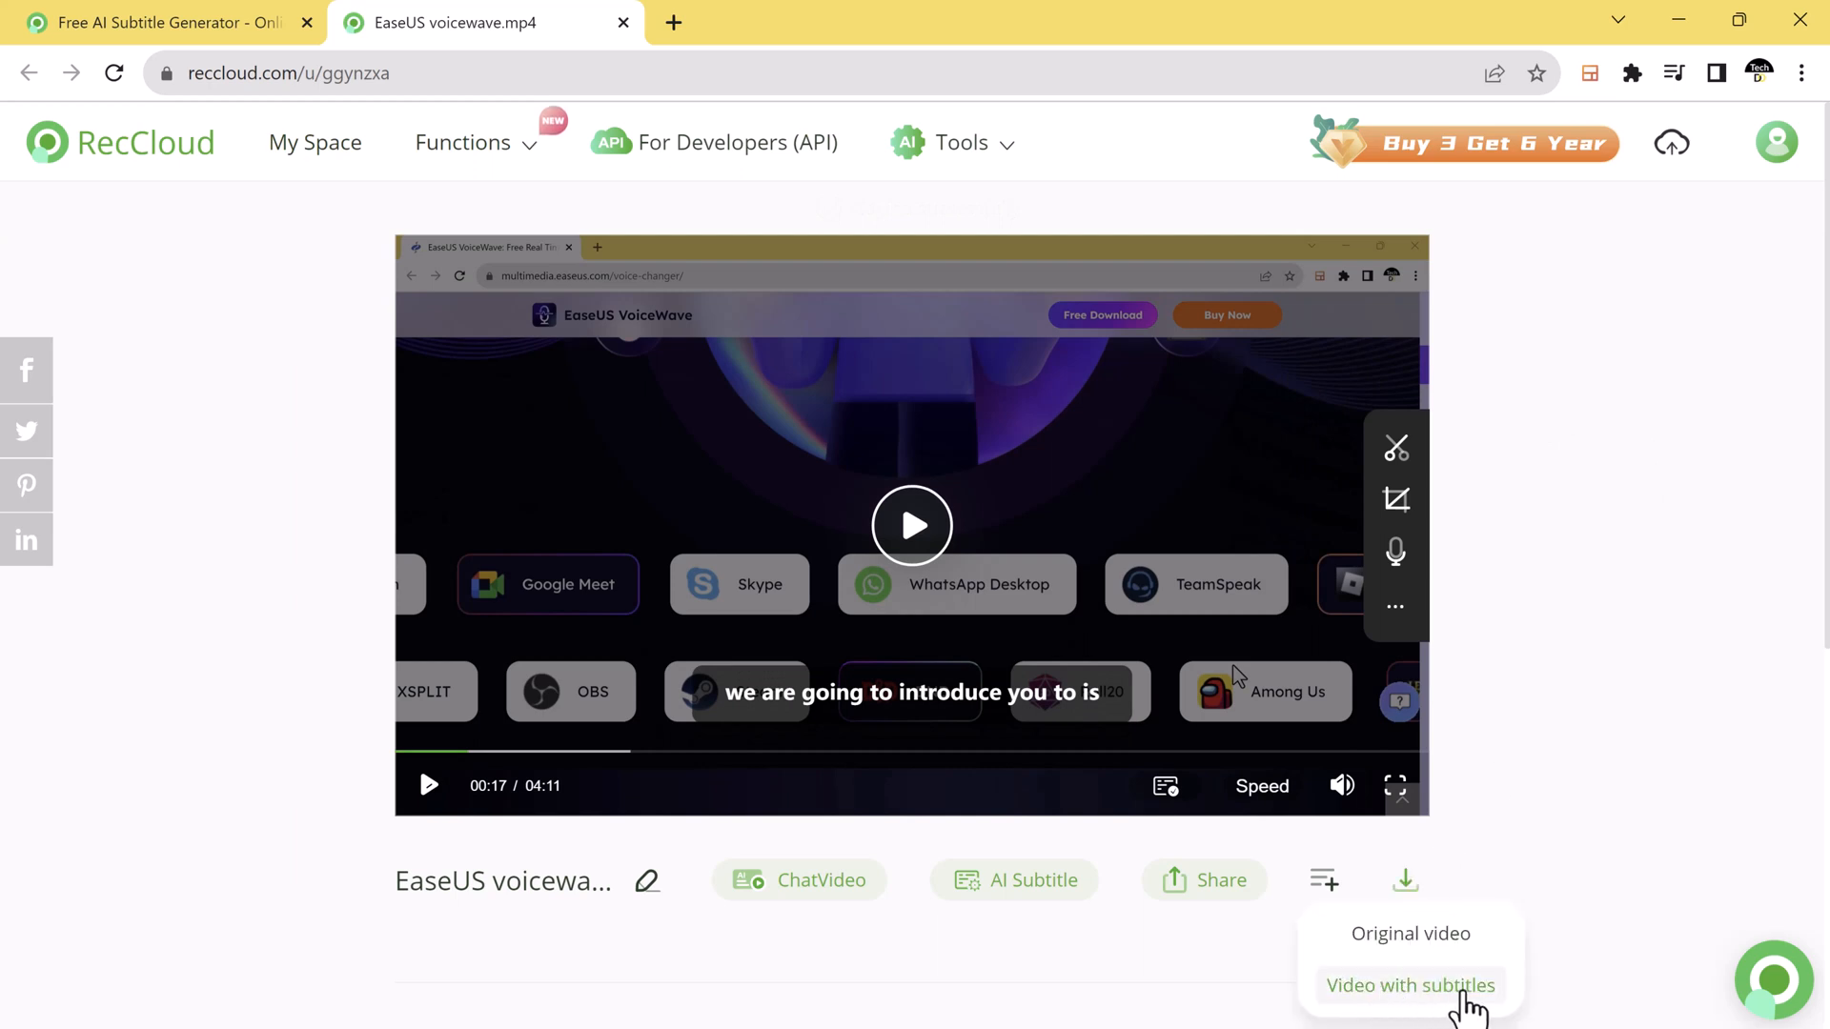
Download the video with Original subtitles merged in, then open the downloaded file
{"action": "left_click", "coordinate": [1409, 985]}
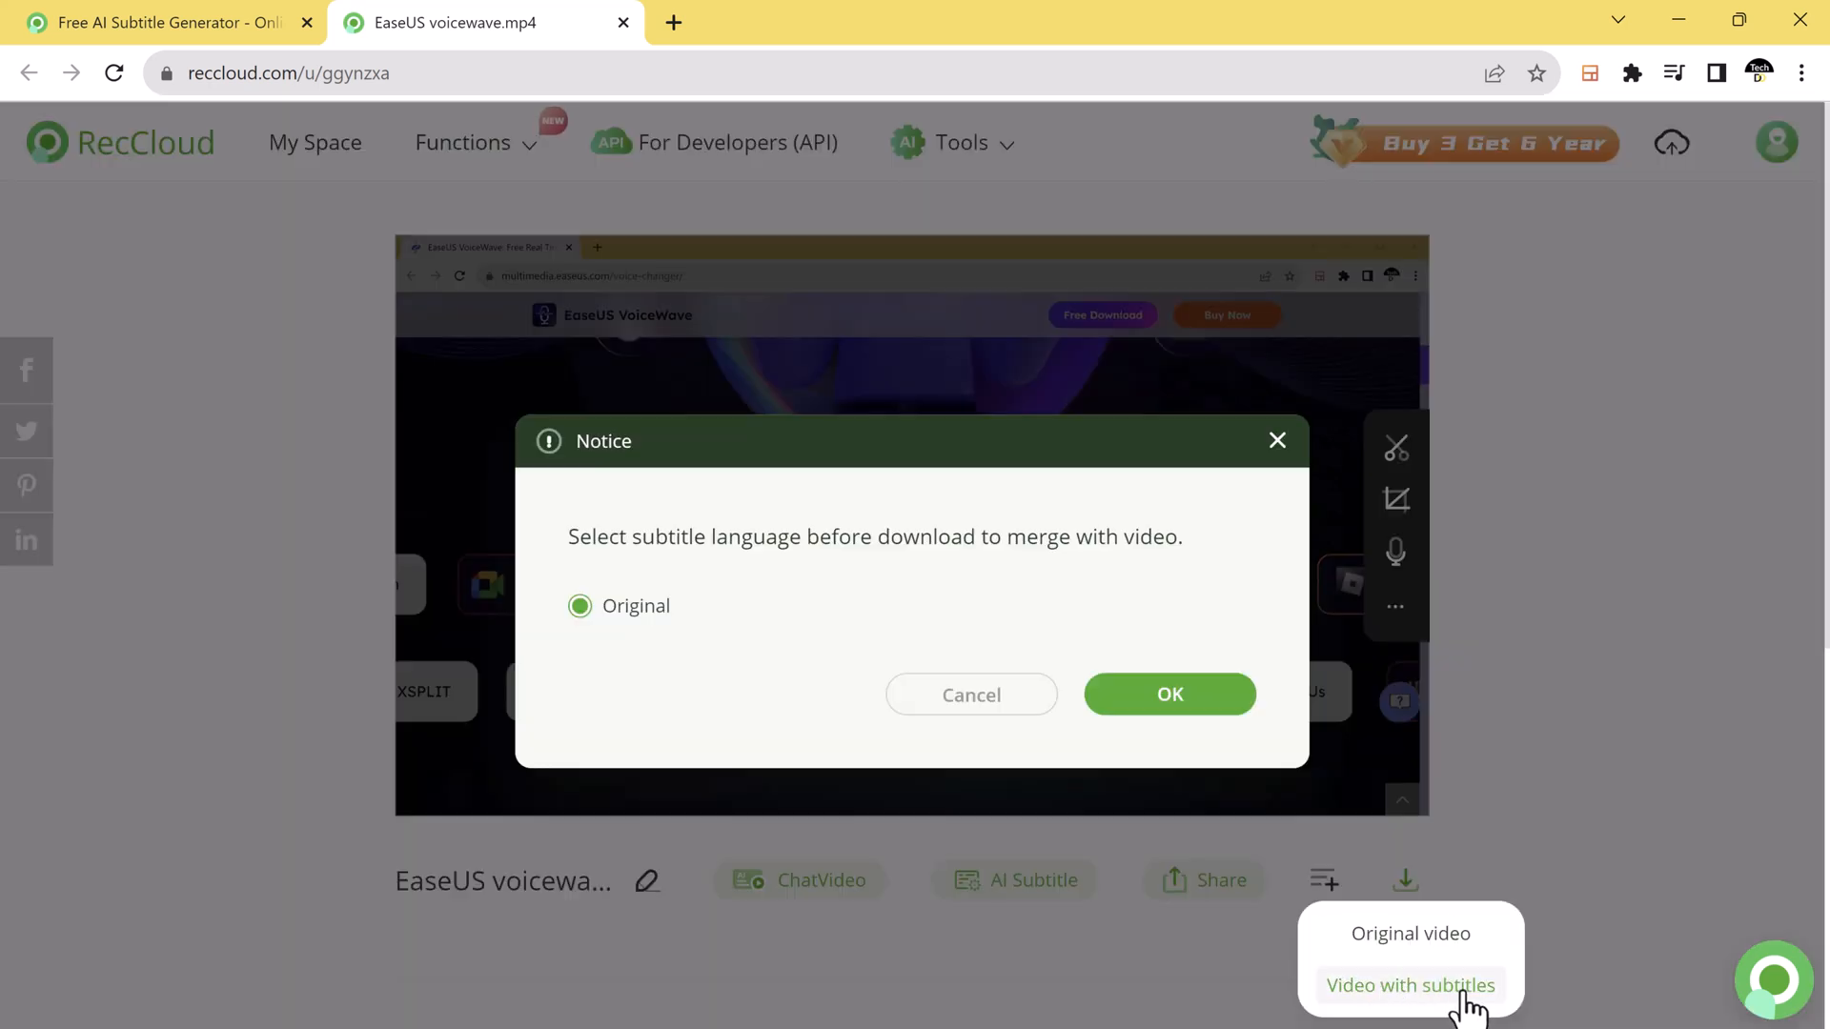
{"action": "left_click", "coordinate": [1169, 694]}
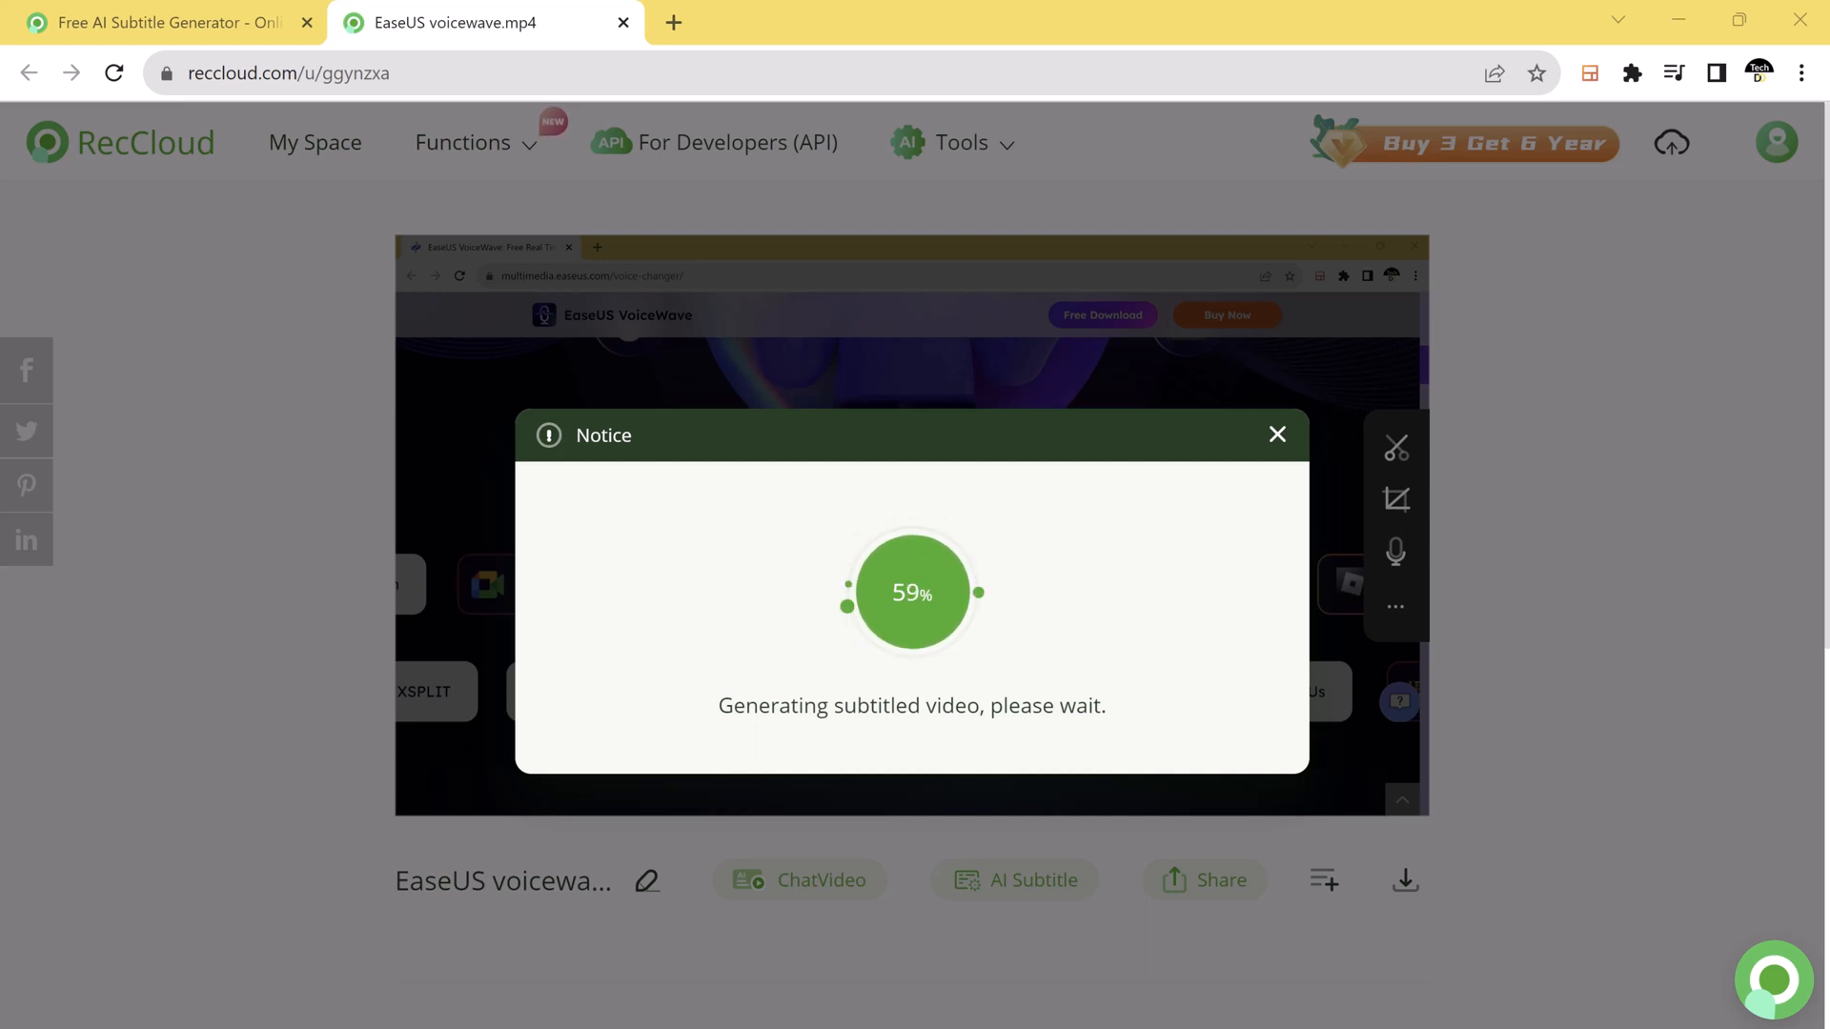
{"action": "left_click", "coordinate": [1674, 72]}
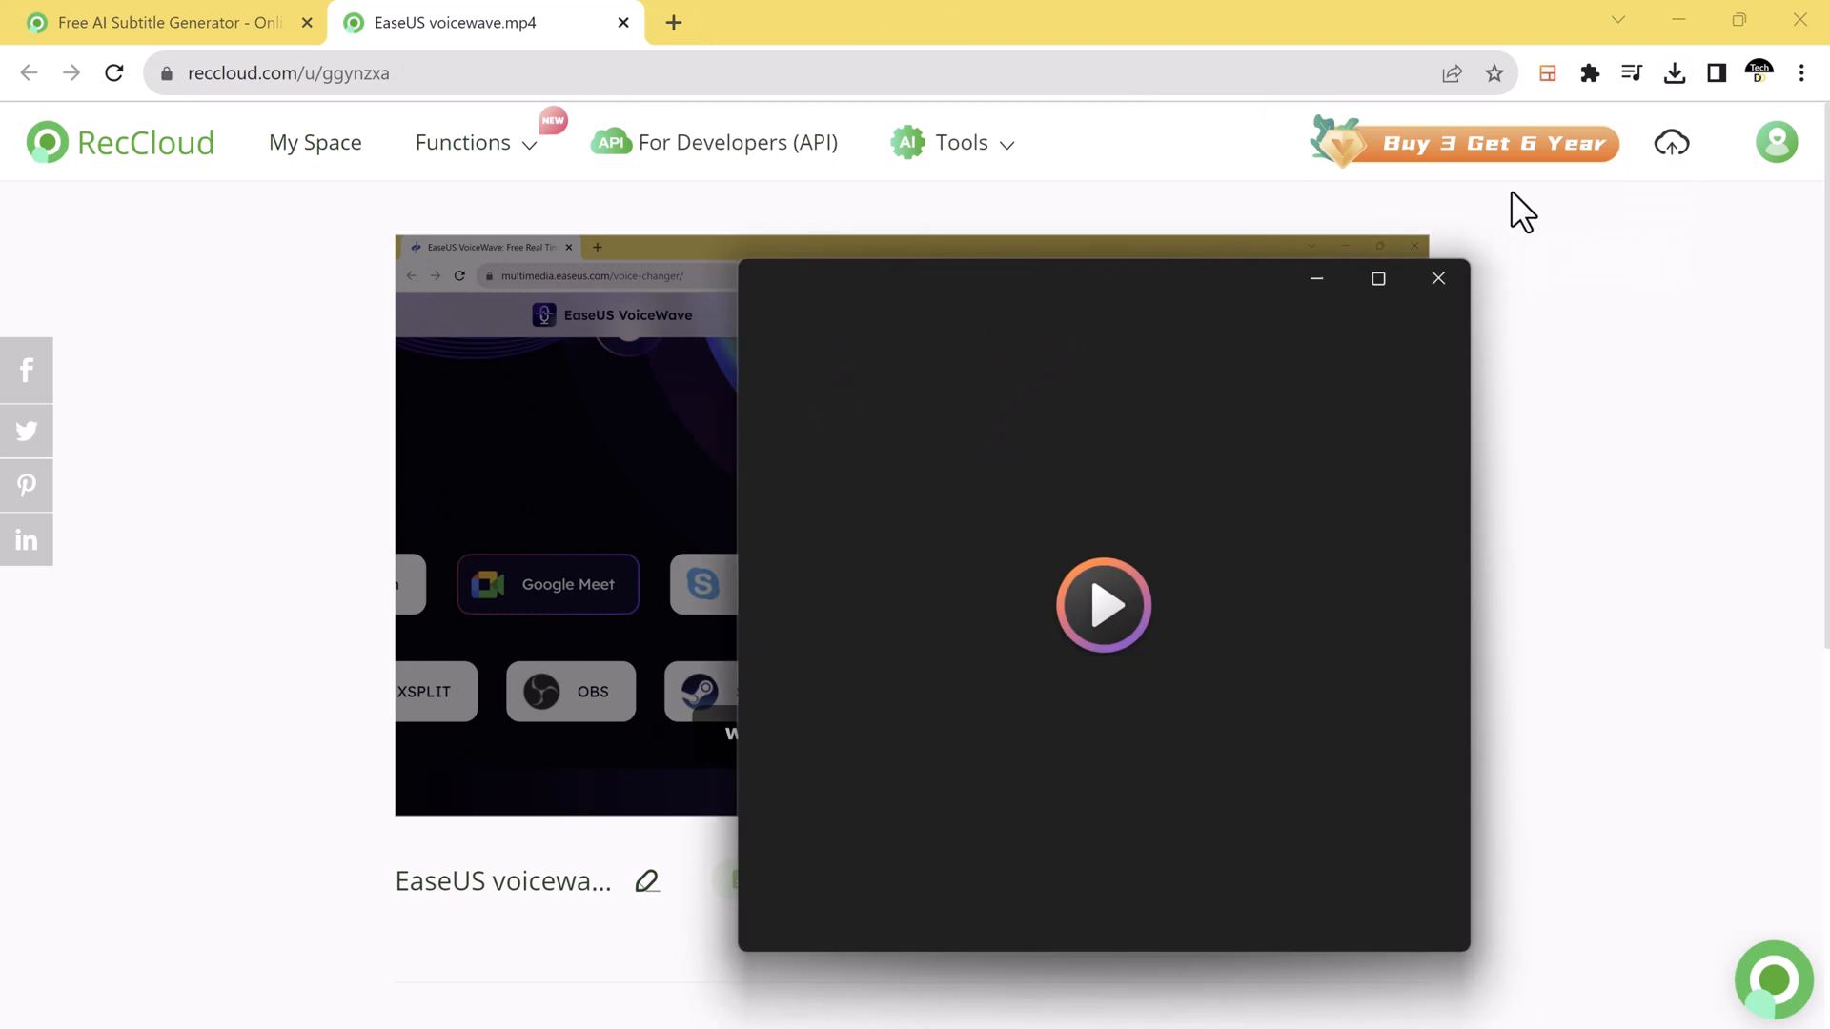
Play the downloaded subtitled video in Media Player, showing the 'Hey guys,' caption
{"action": "left_click", "coordinate": [1103, 605]}
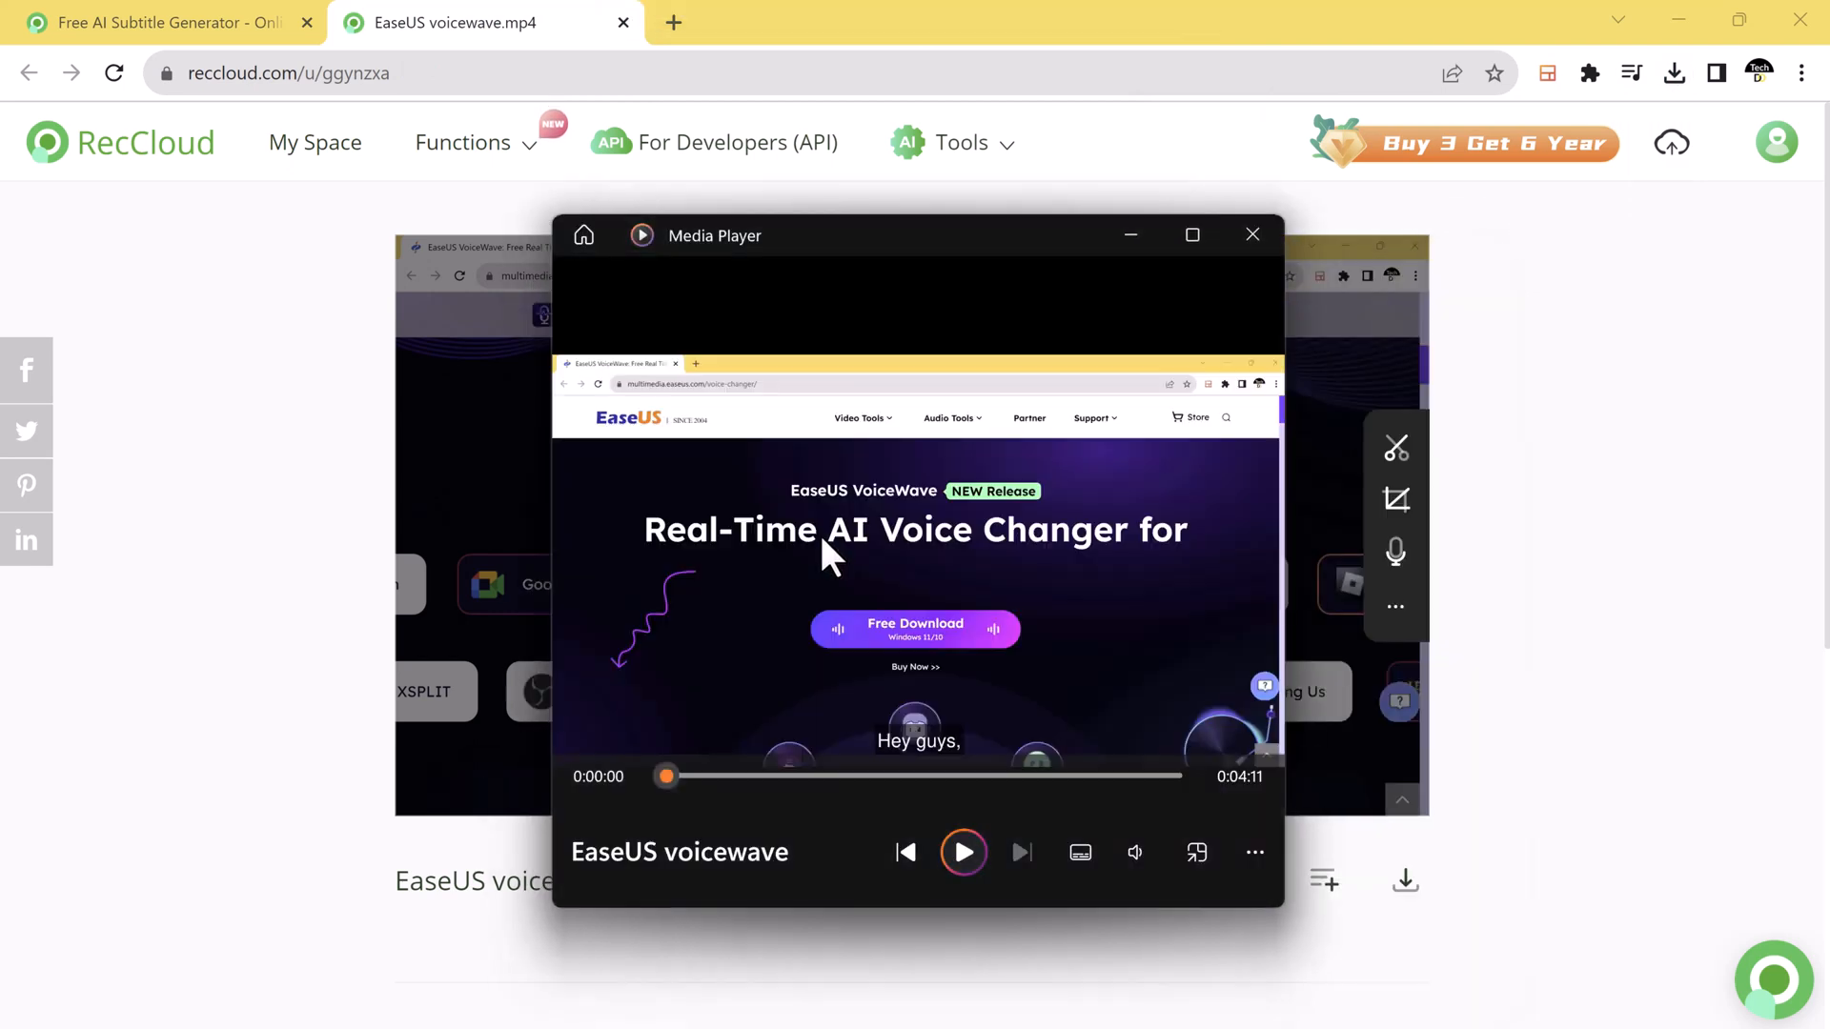
{"action": "left_click", "coordinate": [963, 852]}
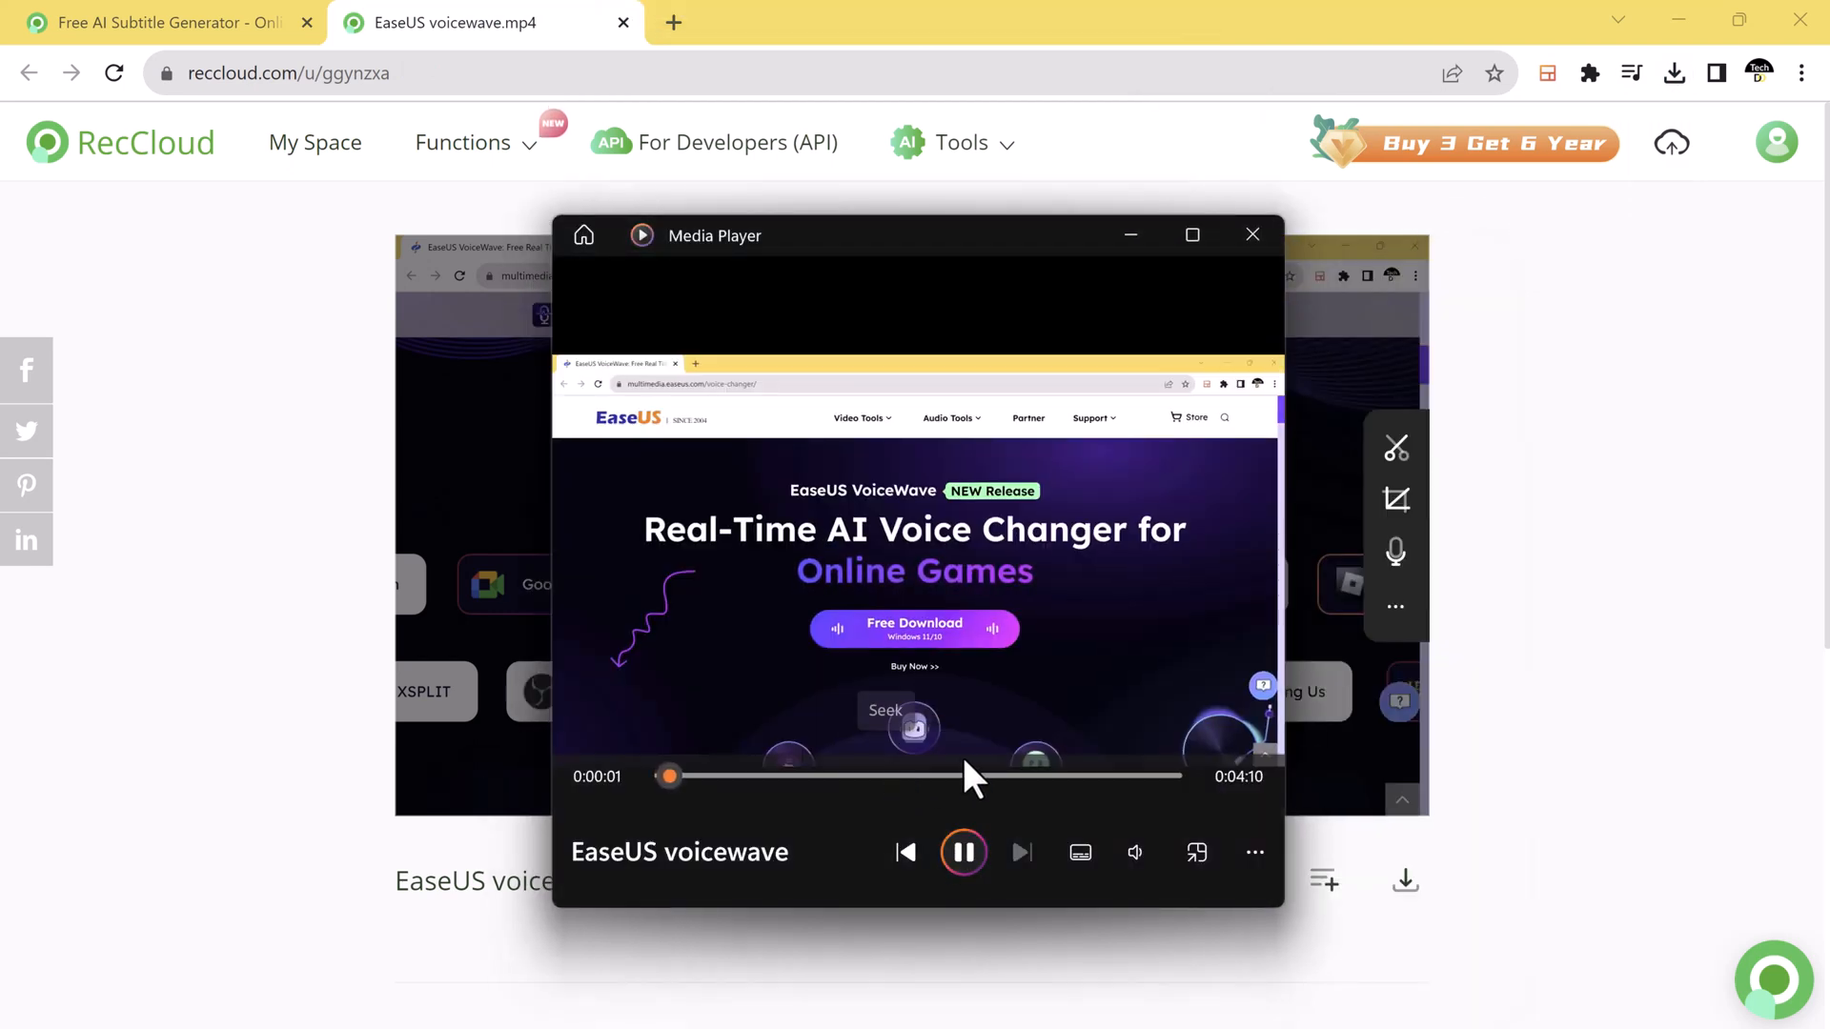